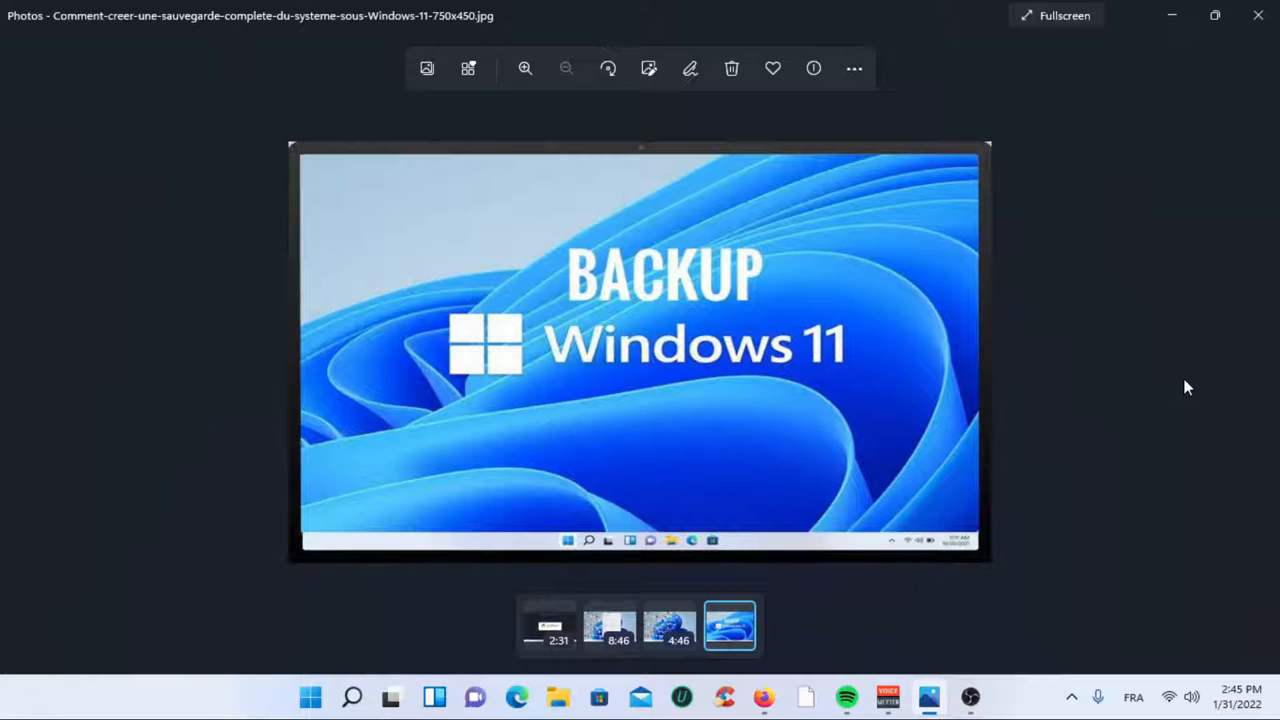
{"action": "mouse_move", "coordinate": [588, 561]}
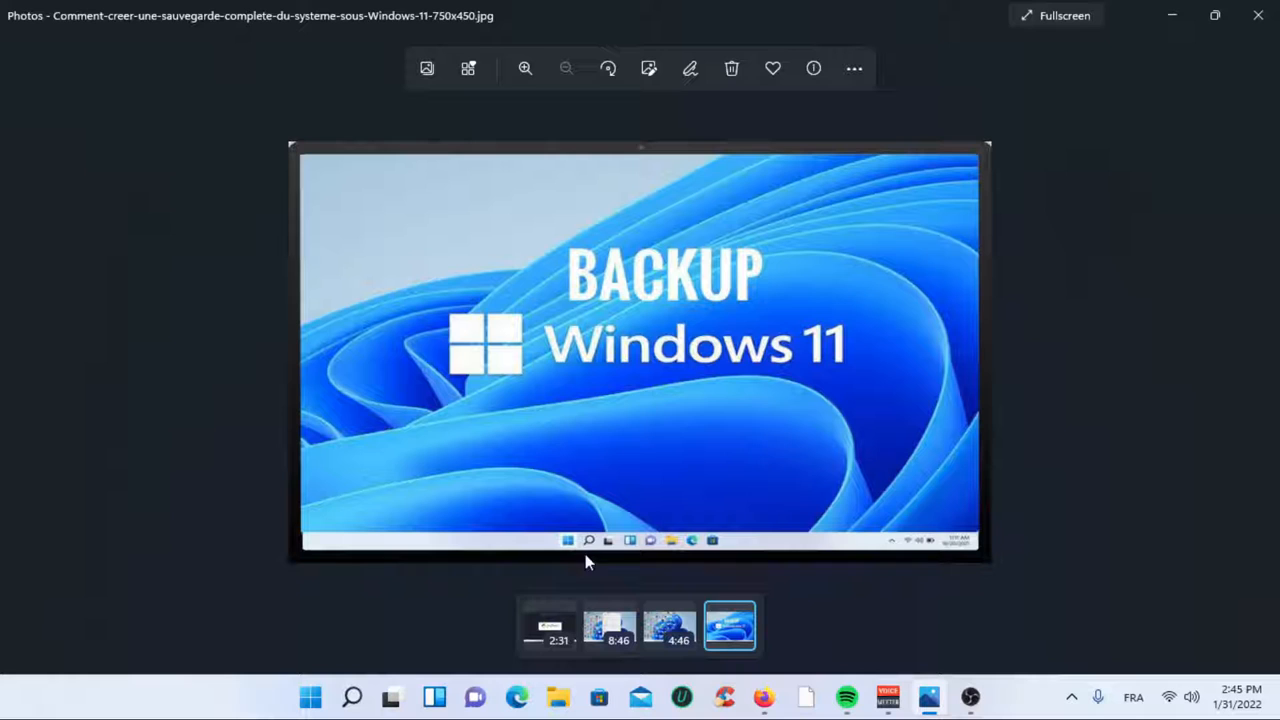
Search the Start menu for "settings" and launch the Settings app
{"action": "left_click", "coordinate": [310, 697]}
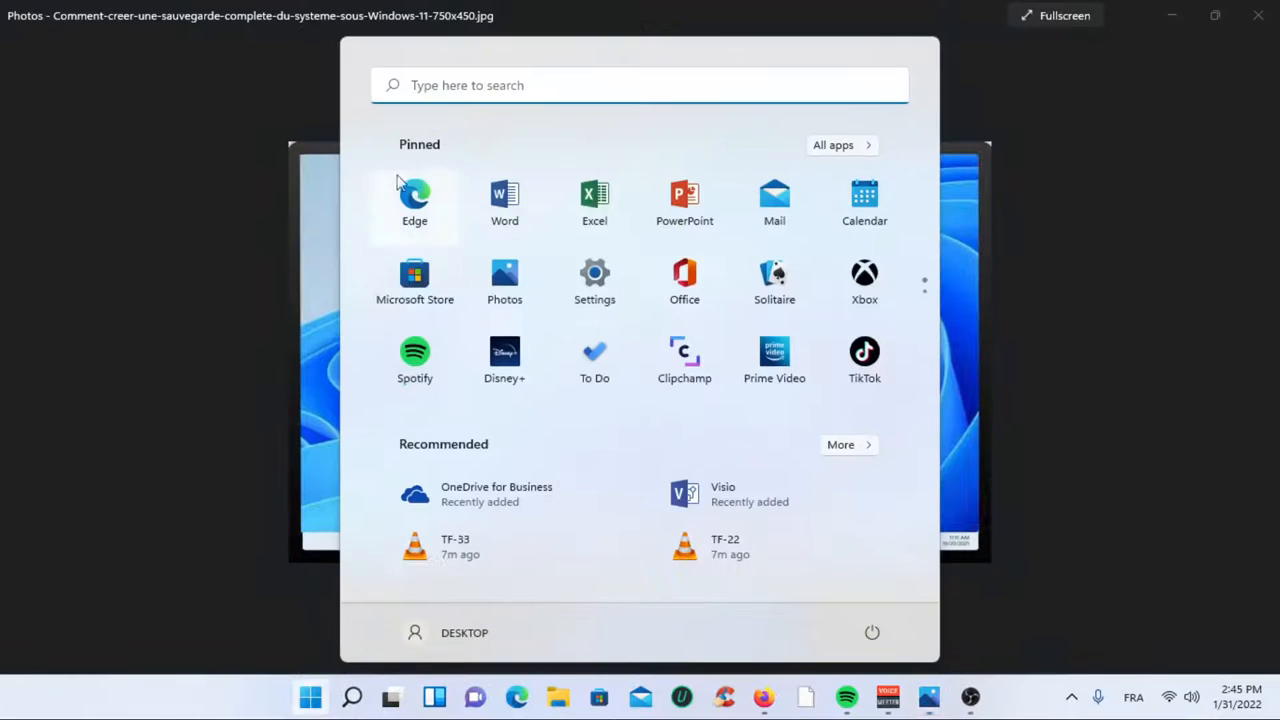
{"action": "type", "text": "s"}
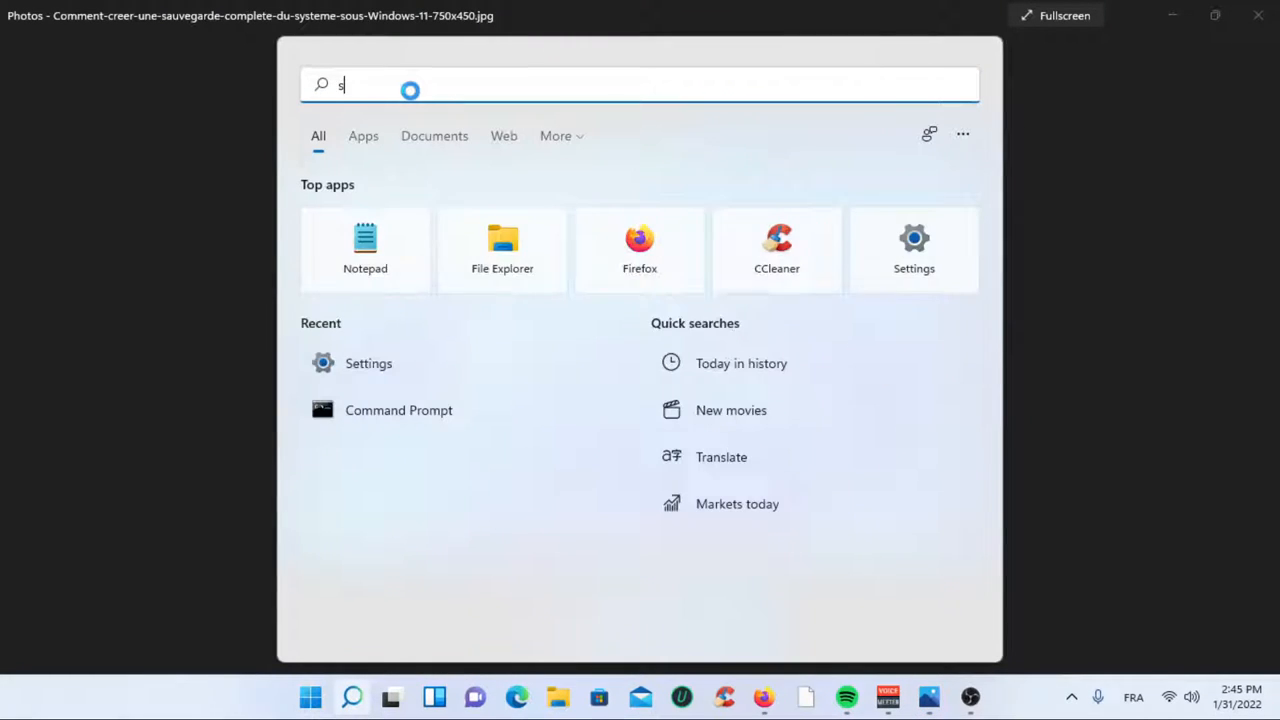
{"action": "type", "text": "ettings"}
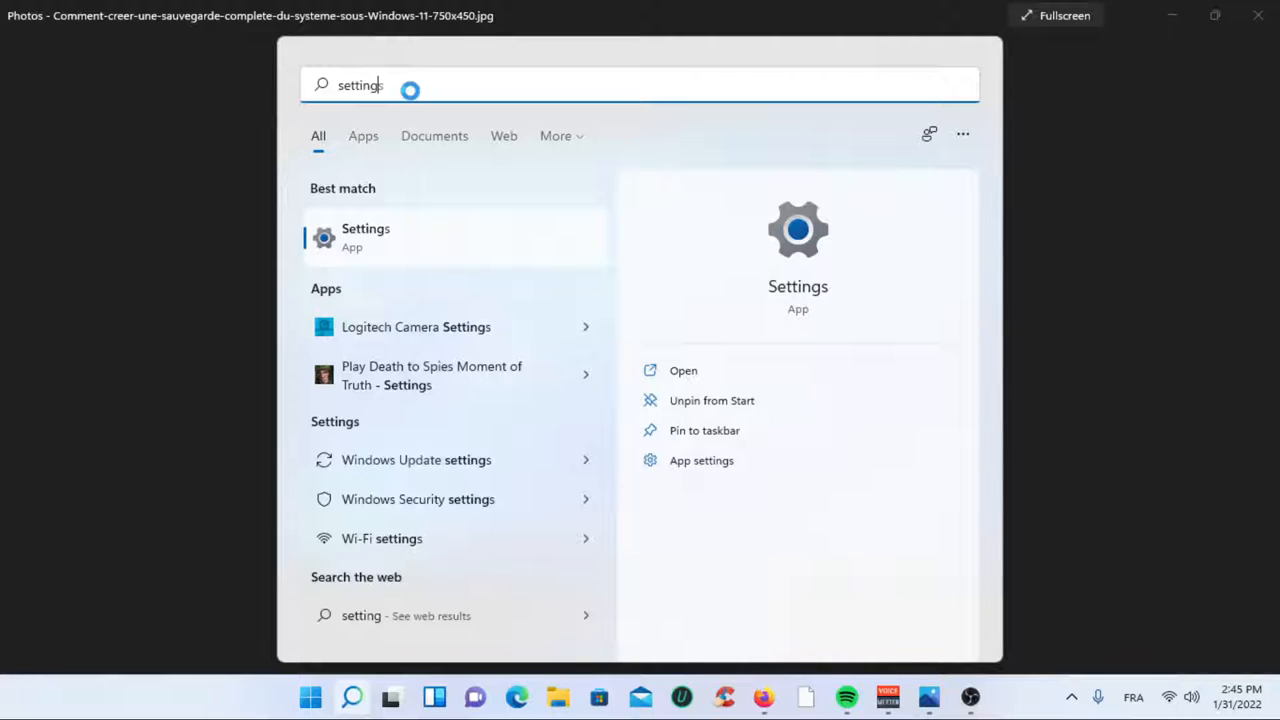
{"action": "left_click", "coordinate": [365, 237]}
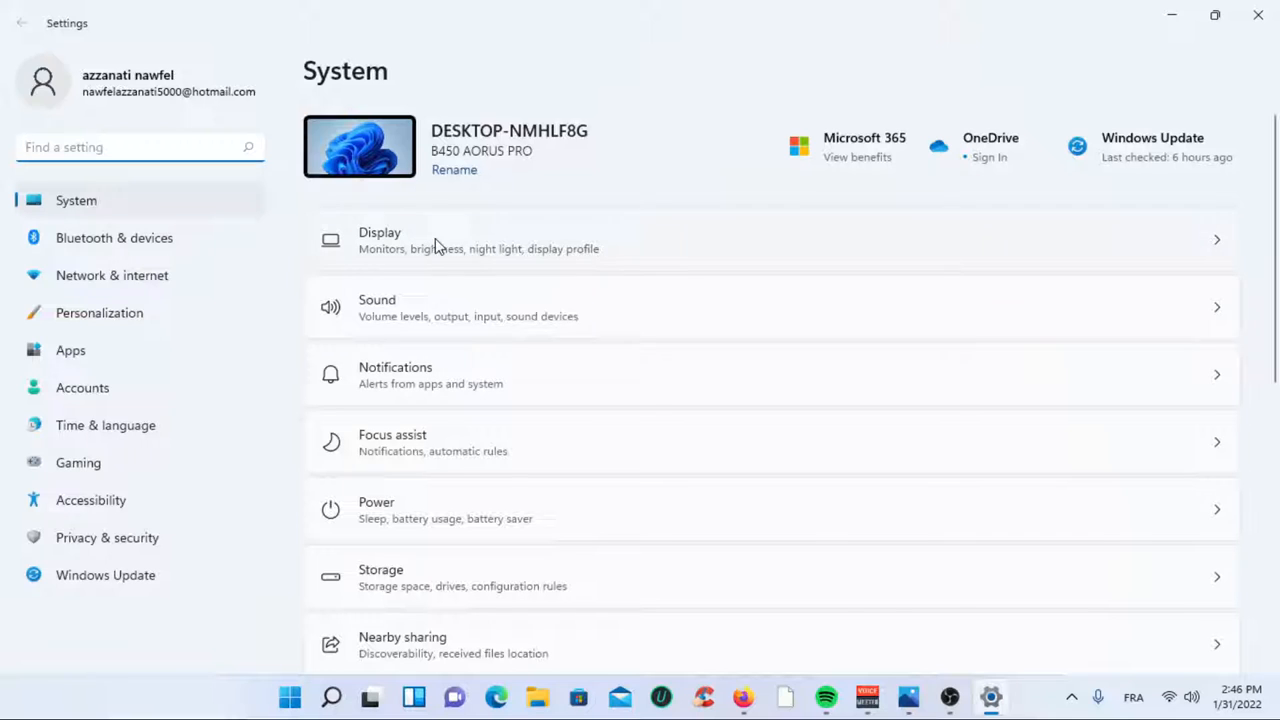
{"action": "mouse_move", "coordinate": [1115, 407]}
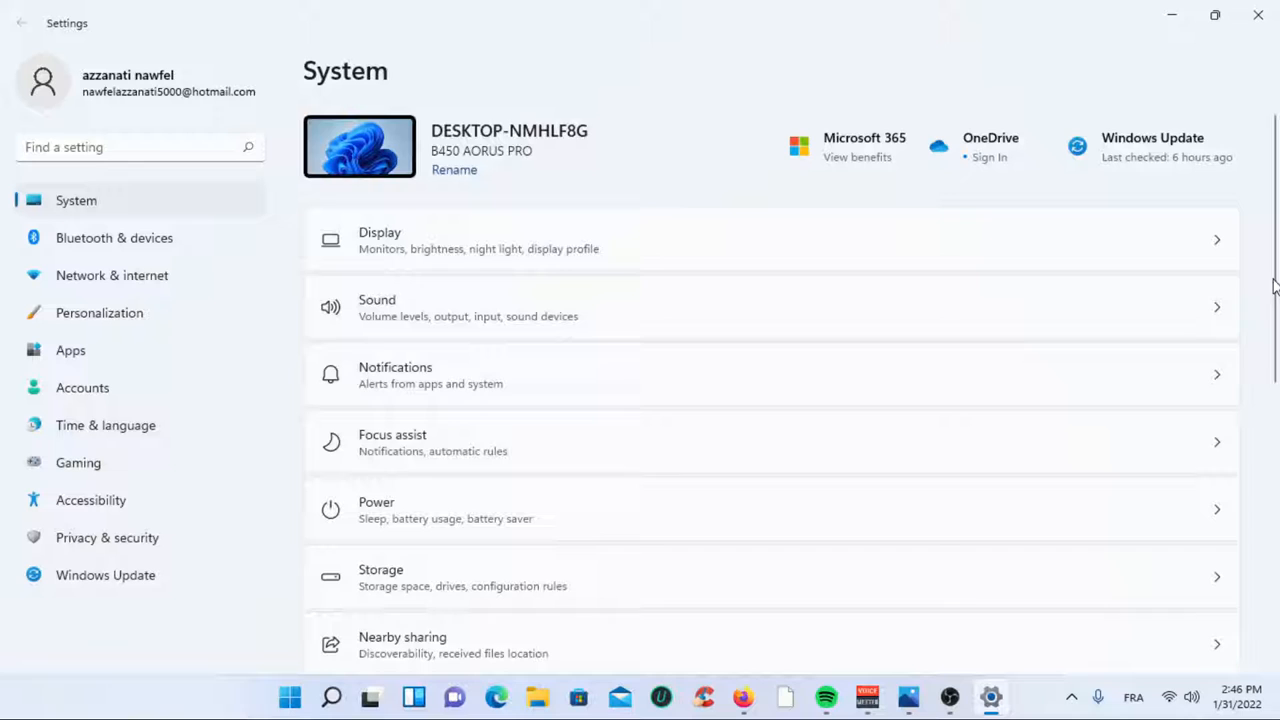
In Storage, expand Advanced storage settings and go to Backup options
{"action": "scroll", "scroll_direction": "down", "scroll_amount": 3}
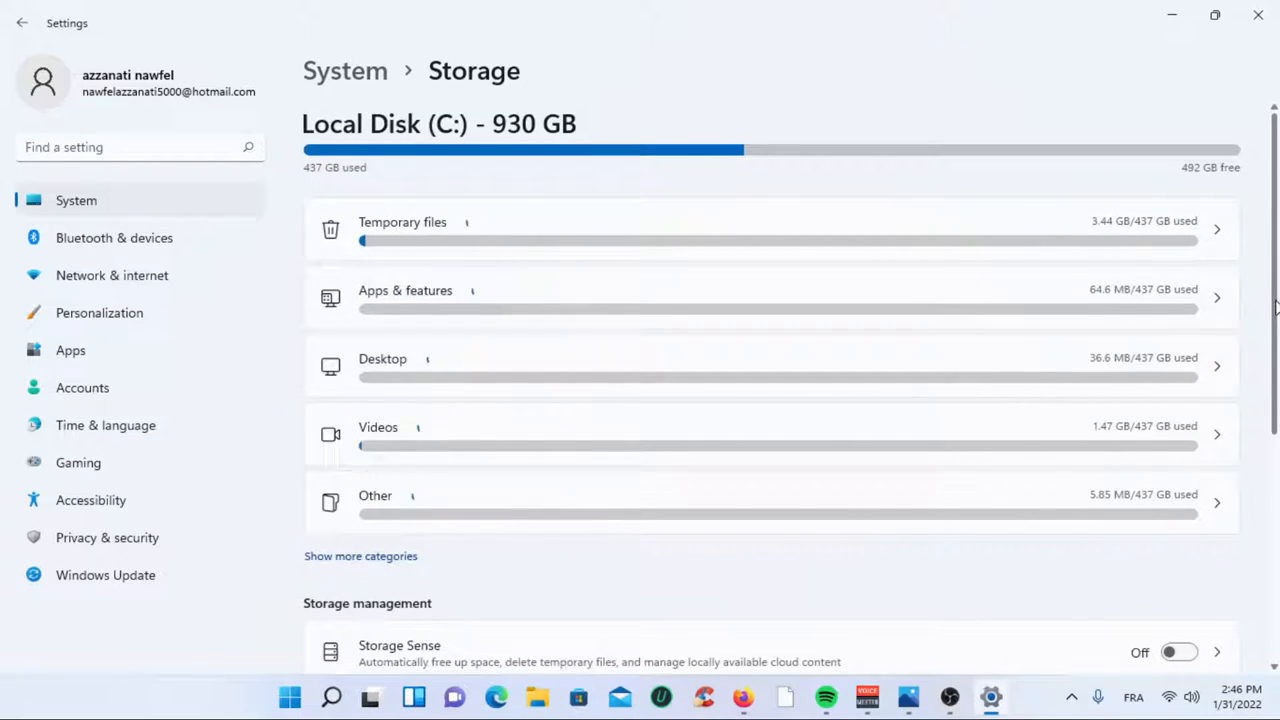
{"action": "scroll", "scroll_direction": "down", "scroll_amount": 3}
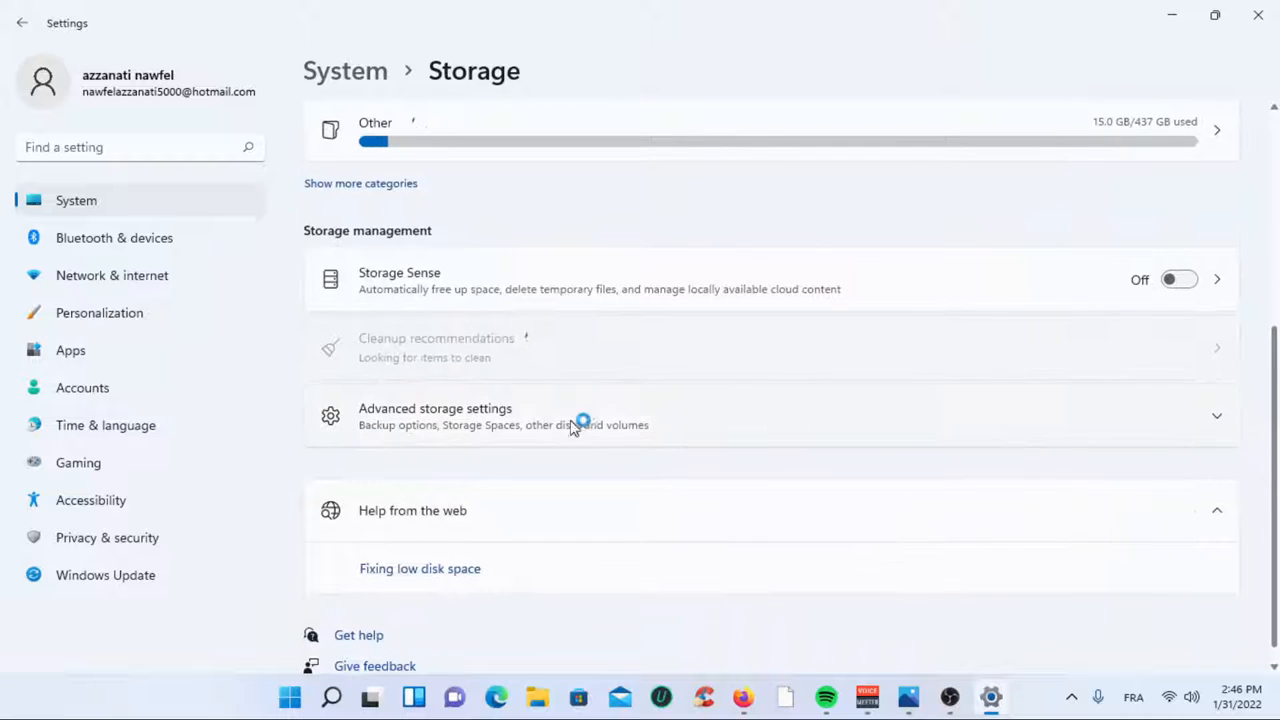
{"action": "left_click", "coordinate": [435, 415]}
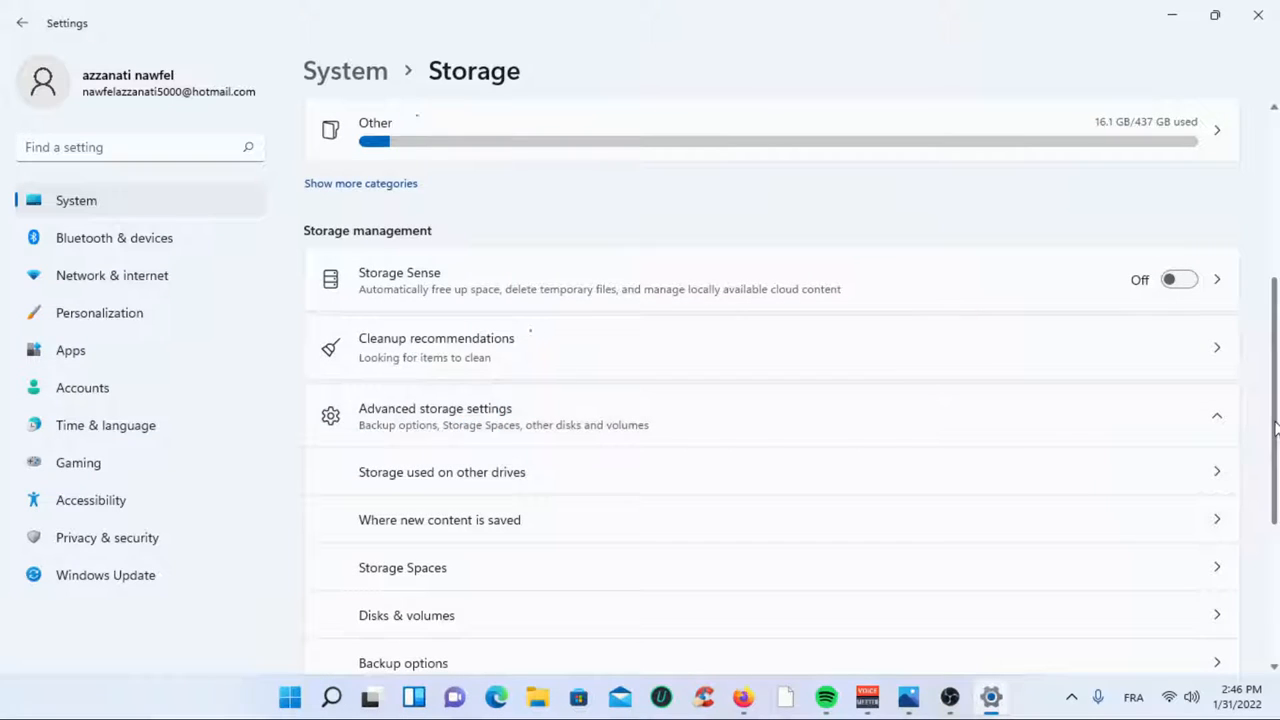
{"action": "scroll", "scroll_direction": "down", "scroll_amount": 3}
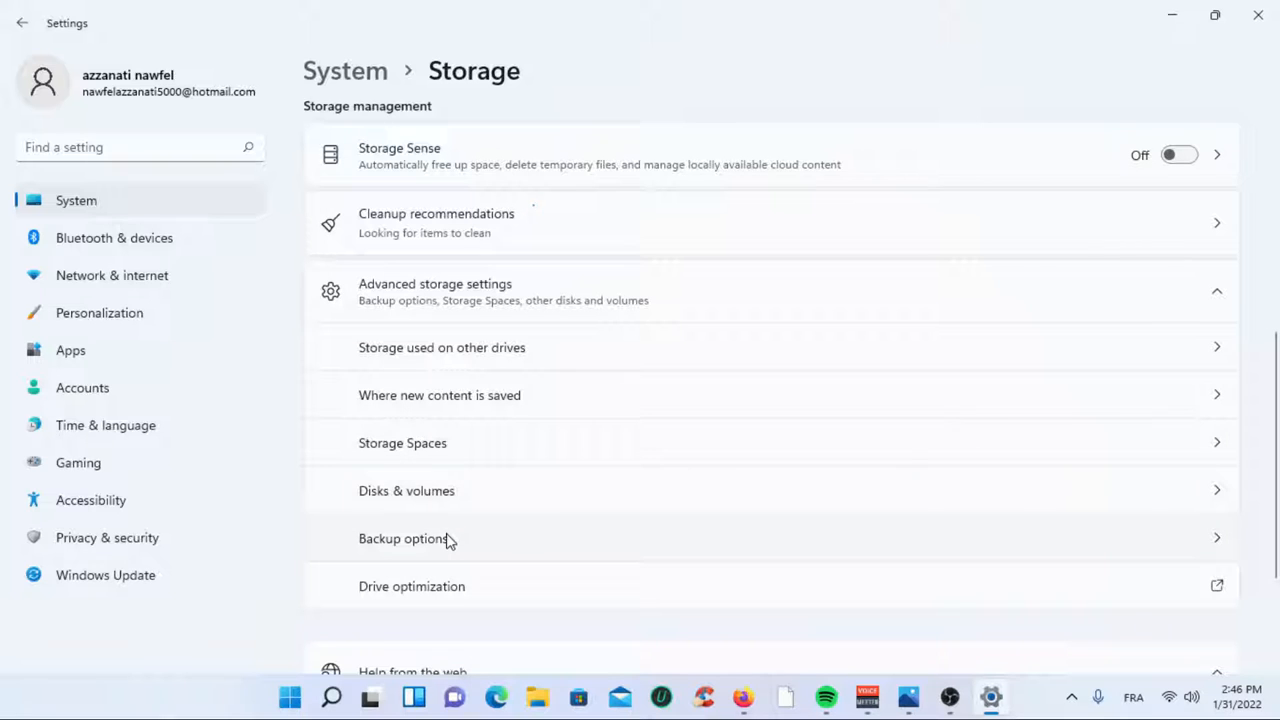
{"action": "left_click", "coordinate": [403, 538]}
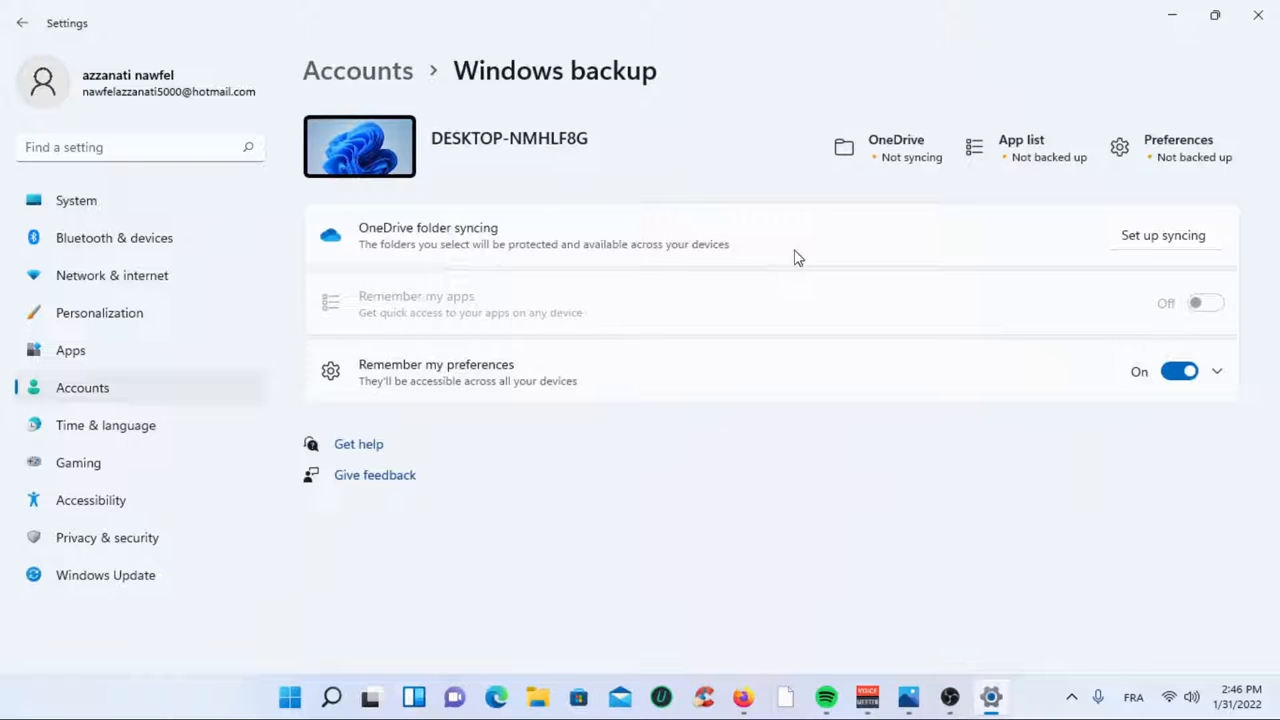
{"action": "mouse_move", "coordinate": [483, 334]}
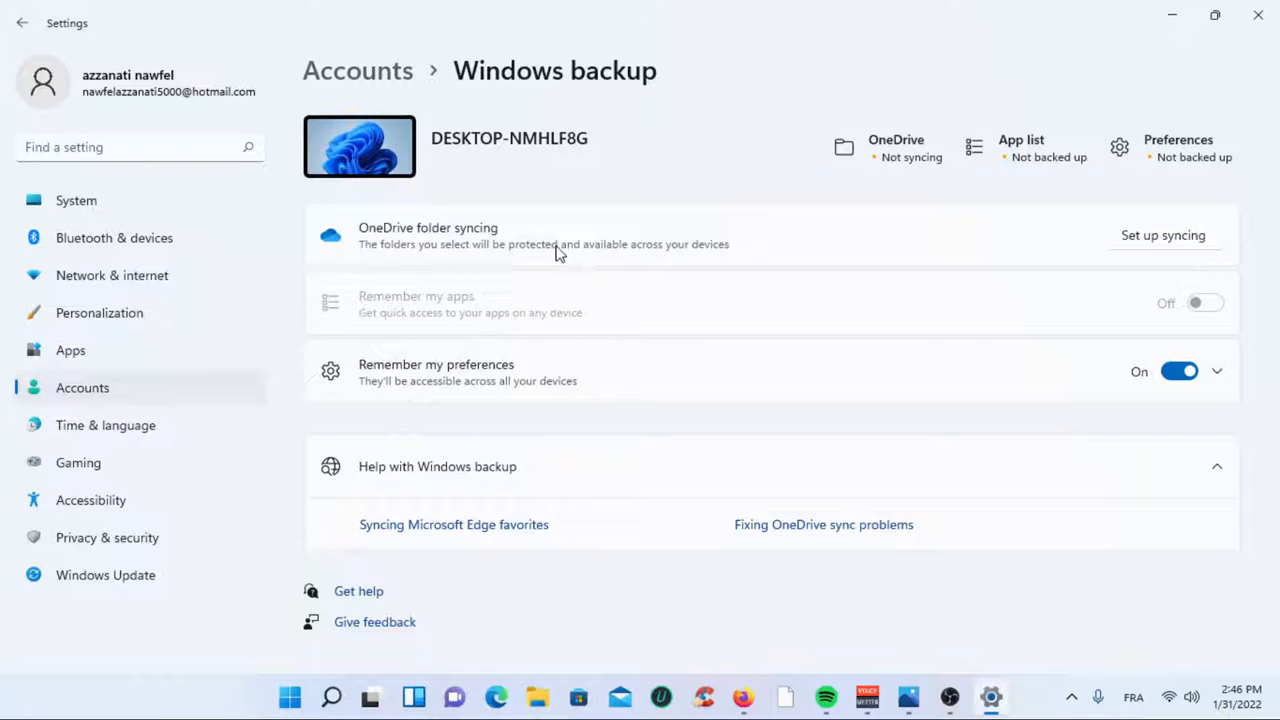
{"action": "mouse_move", "coordinate": [903, 268]}
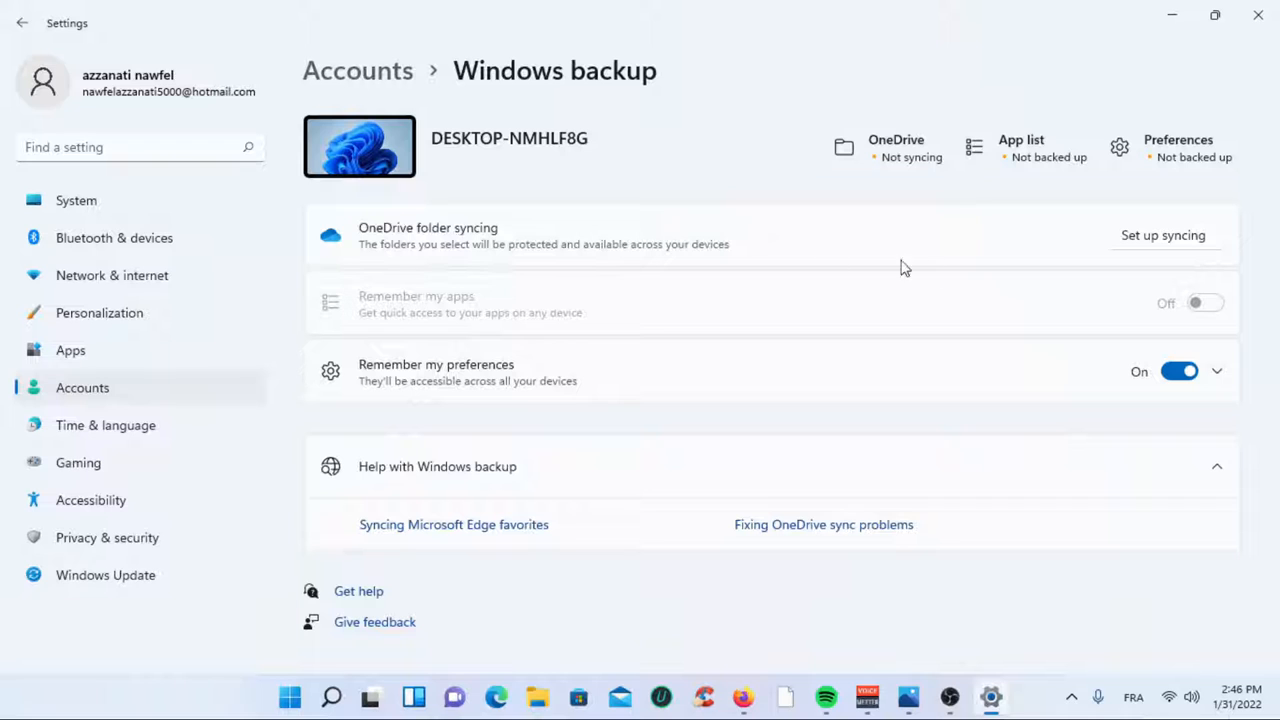
Start Set up syncing for OneDrive folder syncing on the Windows backup page
{"action": "left_click", "coordinate": [1162, 235]}
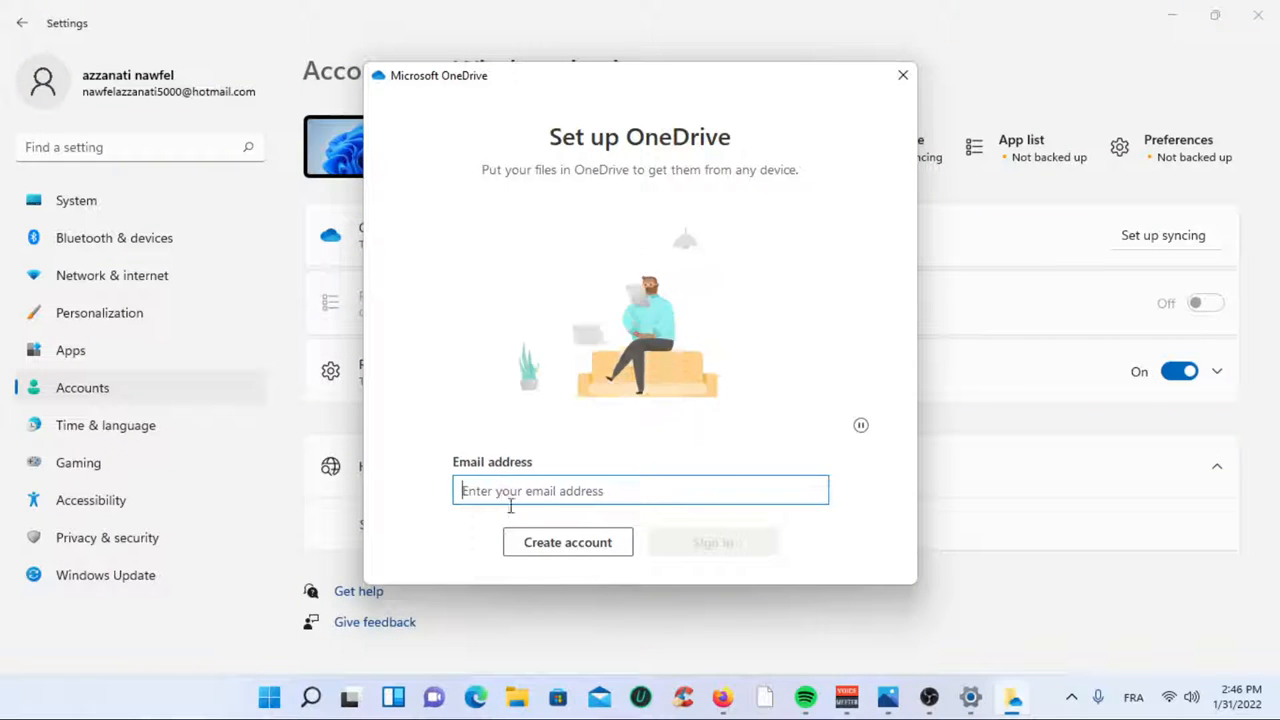
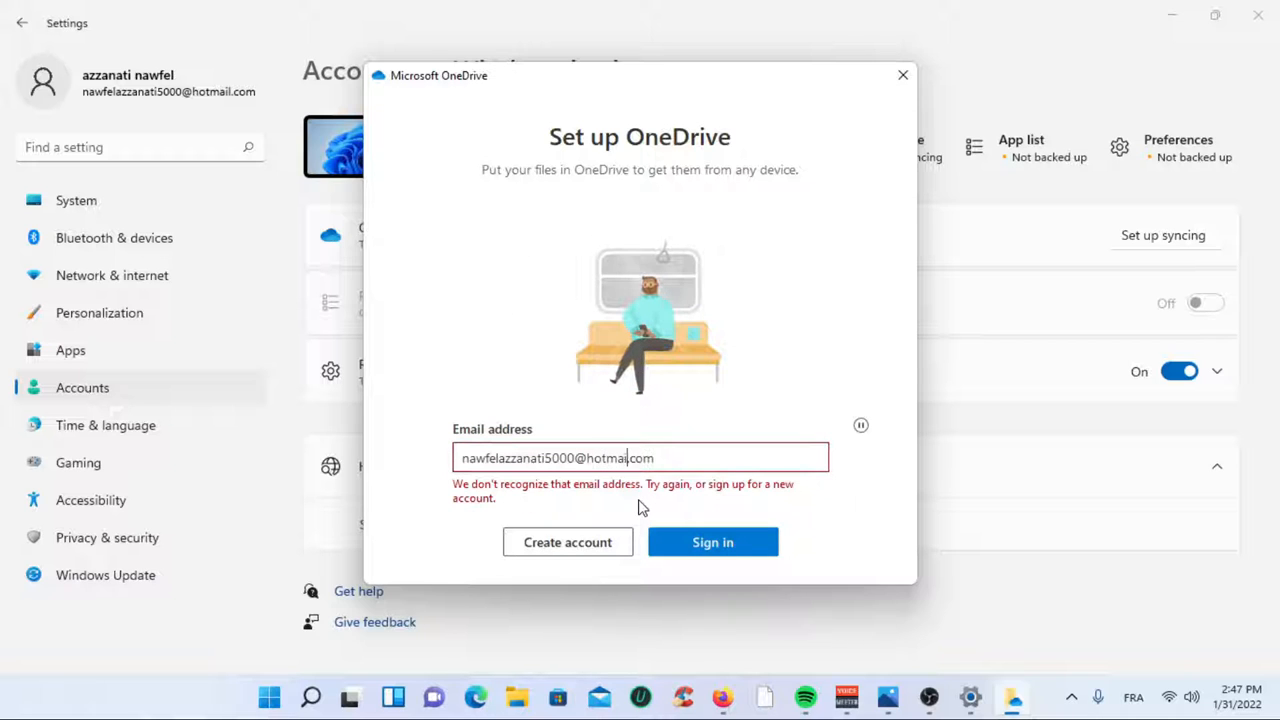
{"action": "left_click", "coordinate": [712, 542]}
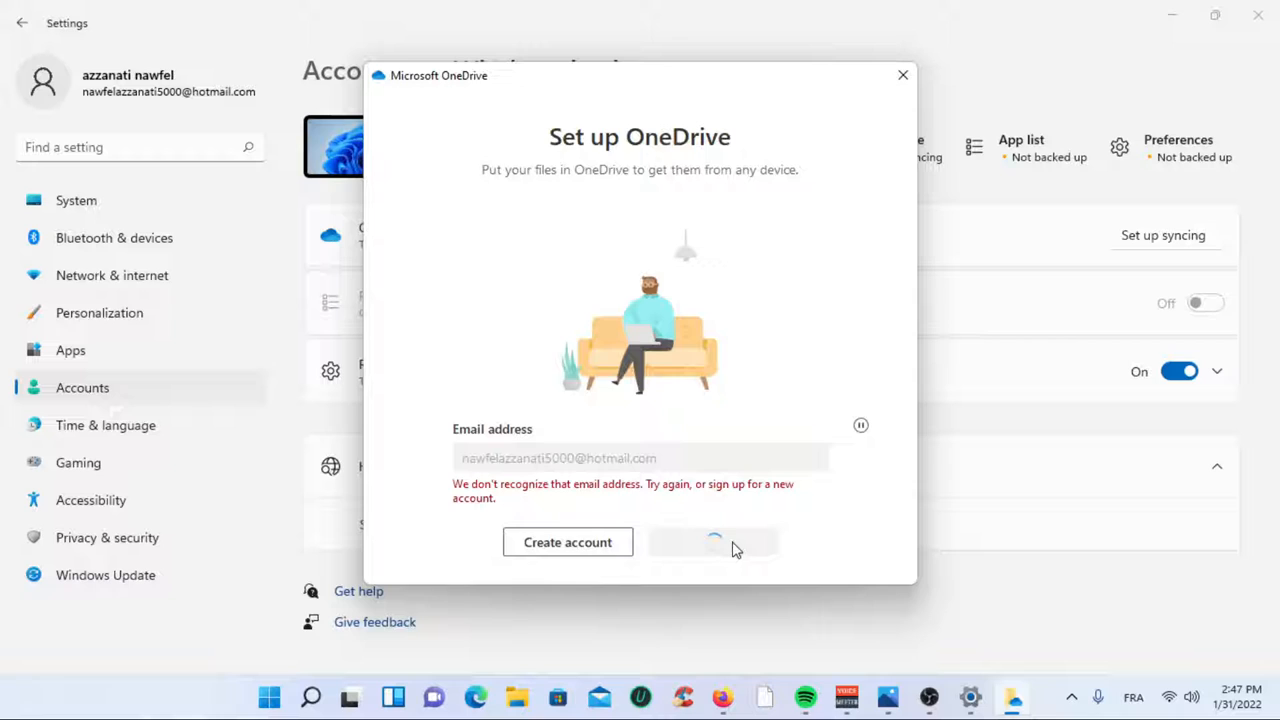
{"action": "left_click", "coordinate": [712, 542]}
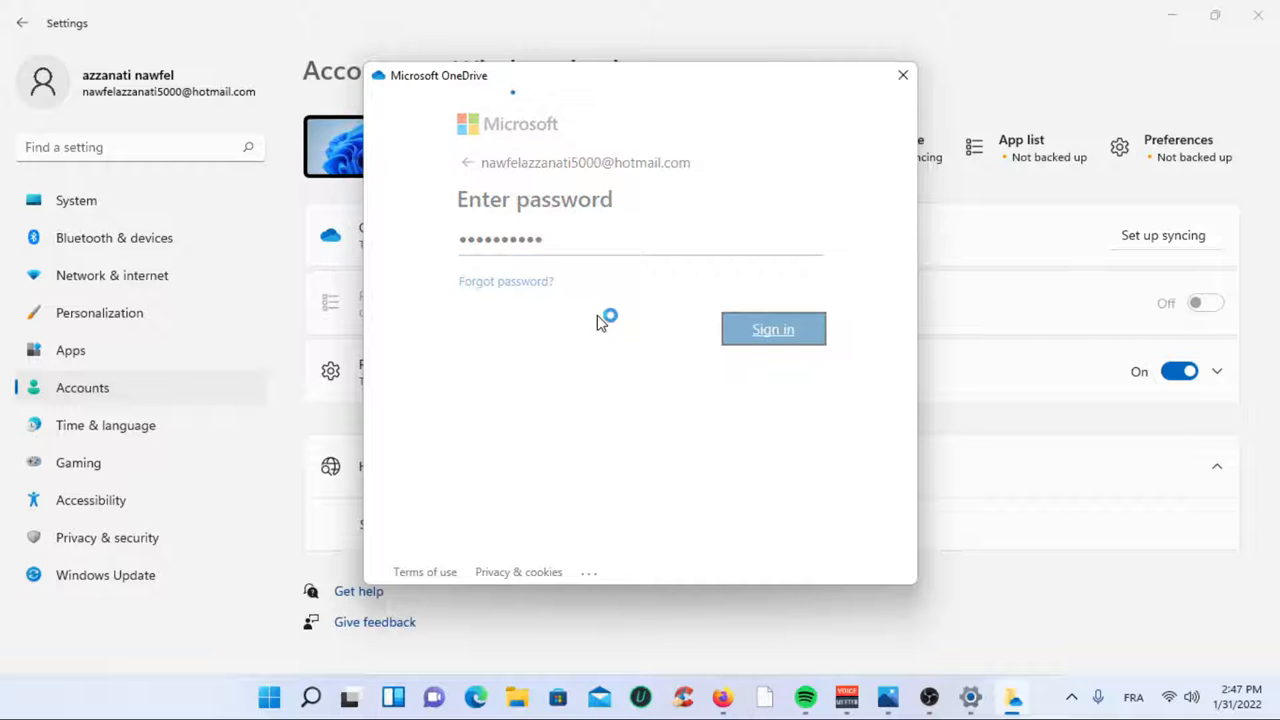
{"action": "left_click", "coordinate": [772, 329]}
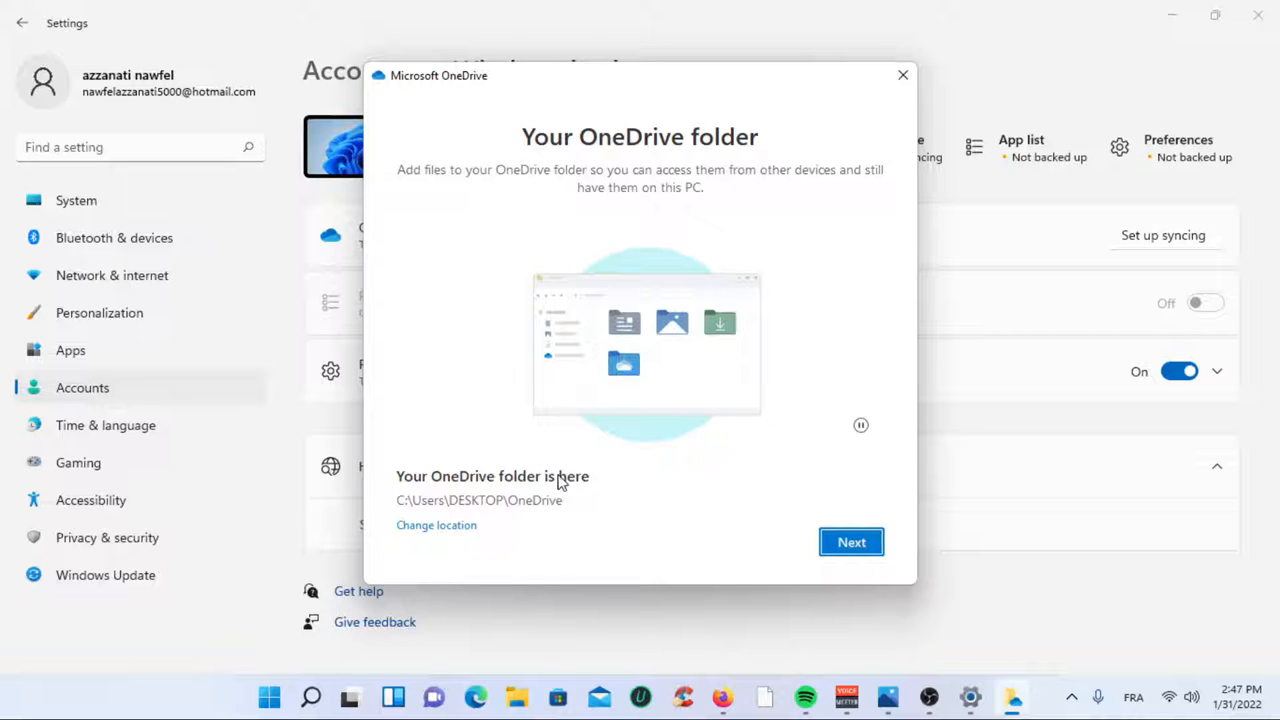
Keep the existing OneDrive folder, decline premium, finish the tour and open the OneDrive folder
{"action": "left_click", "coordinate": [851, 541]}
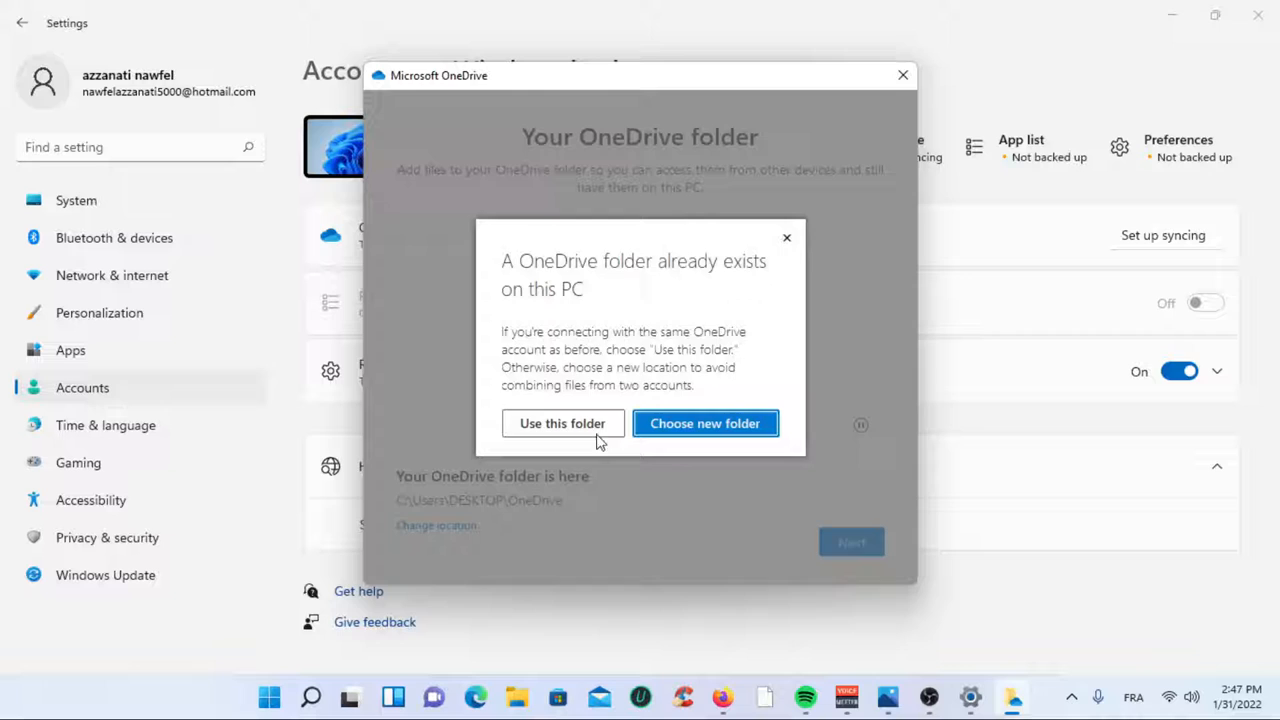
{"action": "left_click", "coordinate": [562, 423]}
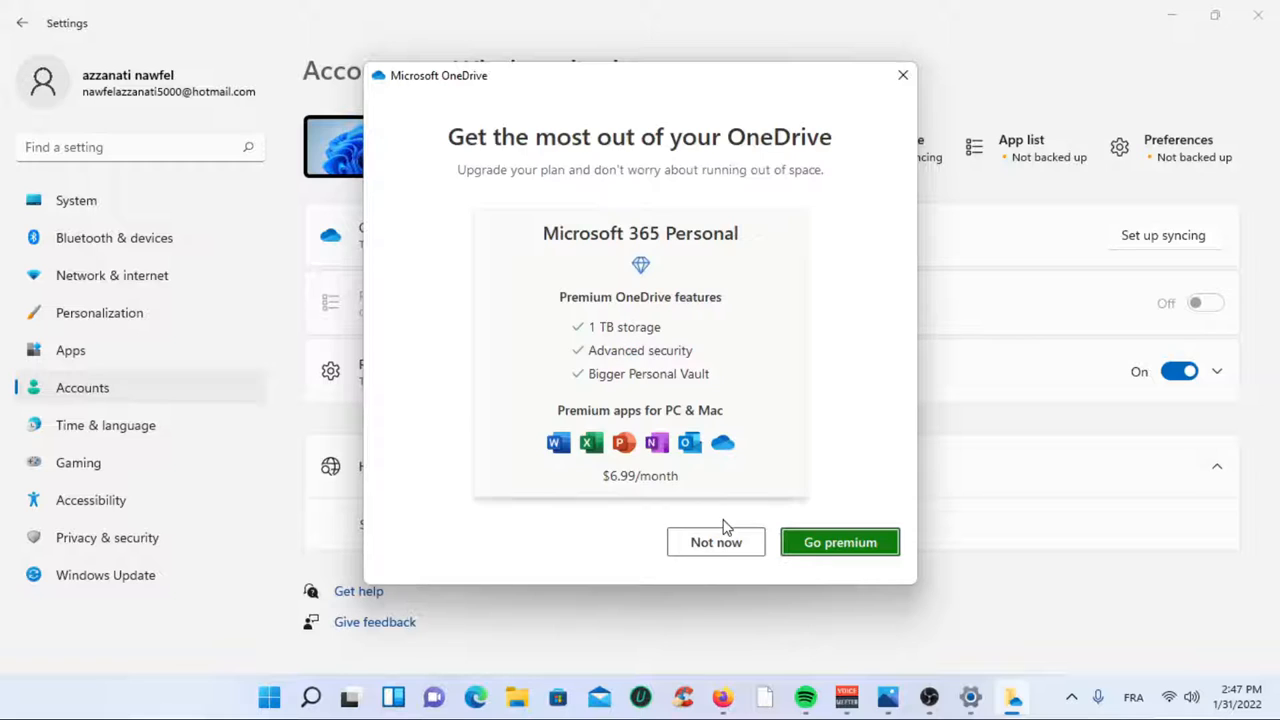
{"action": "mouse_move", "coordinate": [700, 463]}
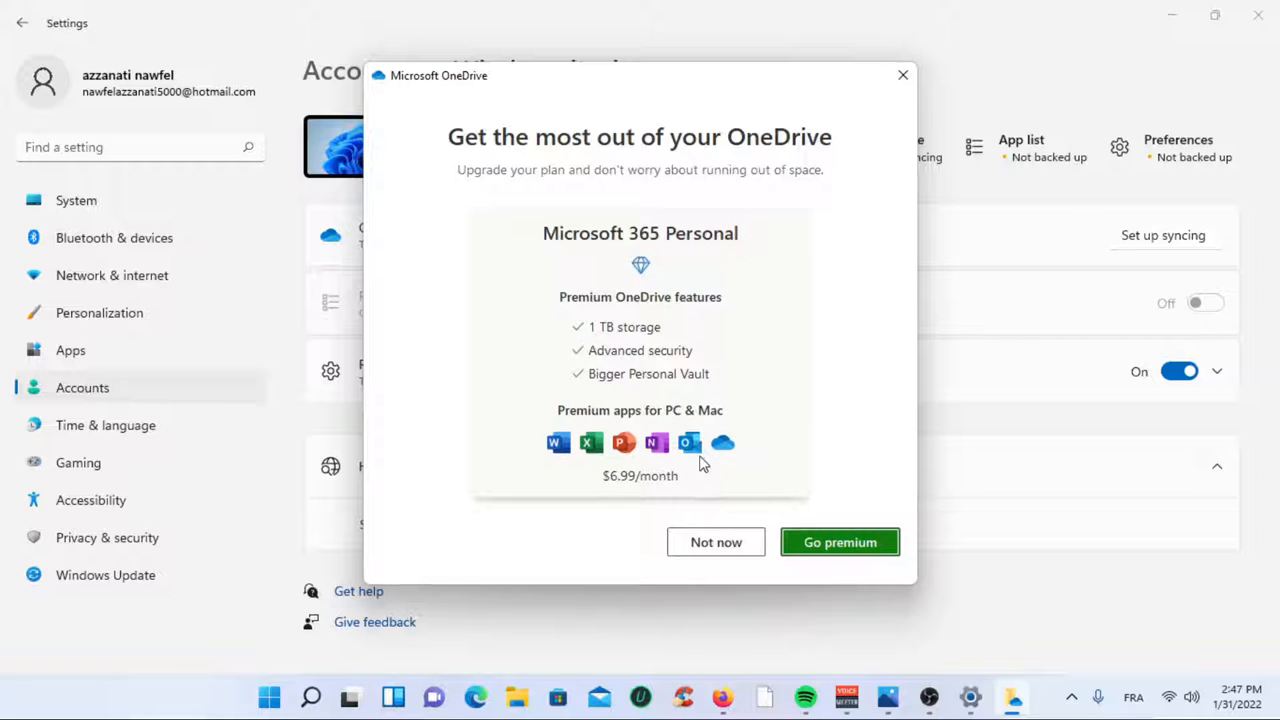
{"action": "left_click", "coordinate": [716, 542]}
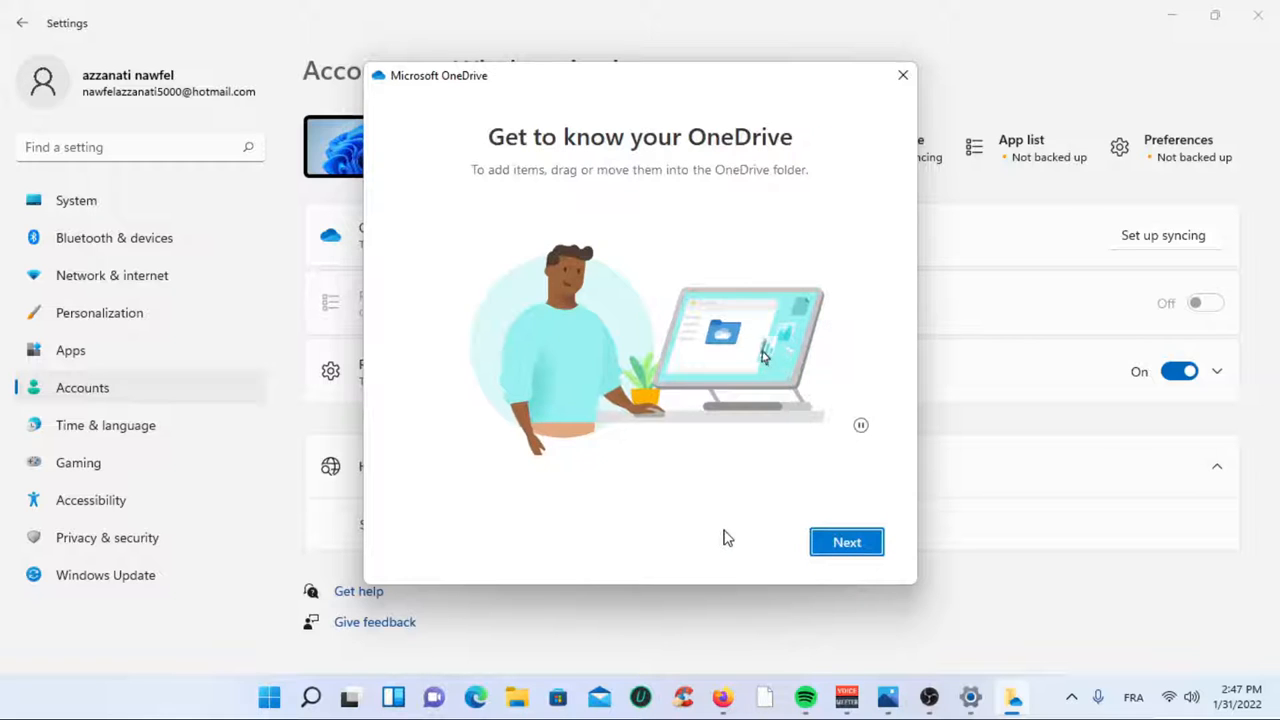
{"action": "left_click", "coordinate": [846, 541]}
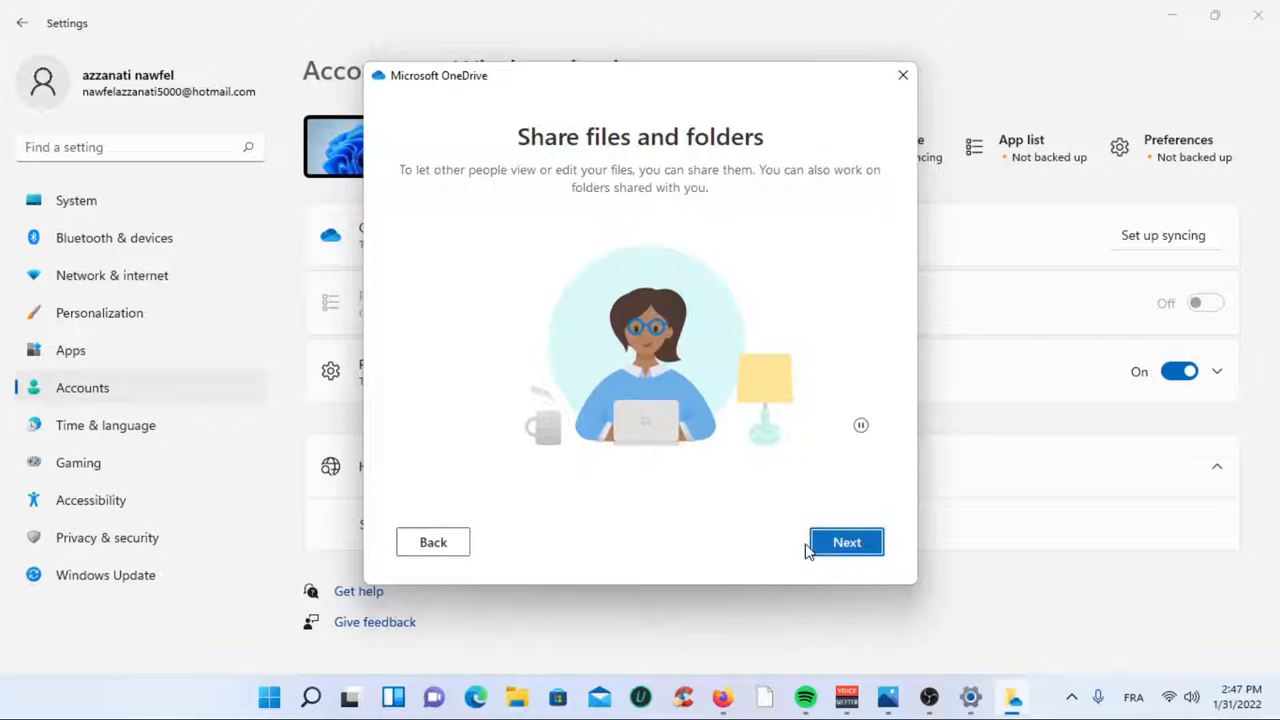
{"action": "left_click", "coordinate": [846, 541]}
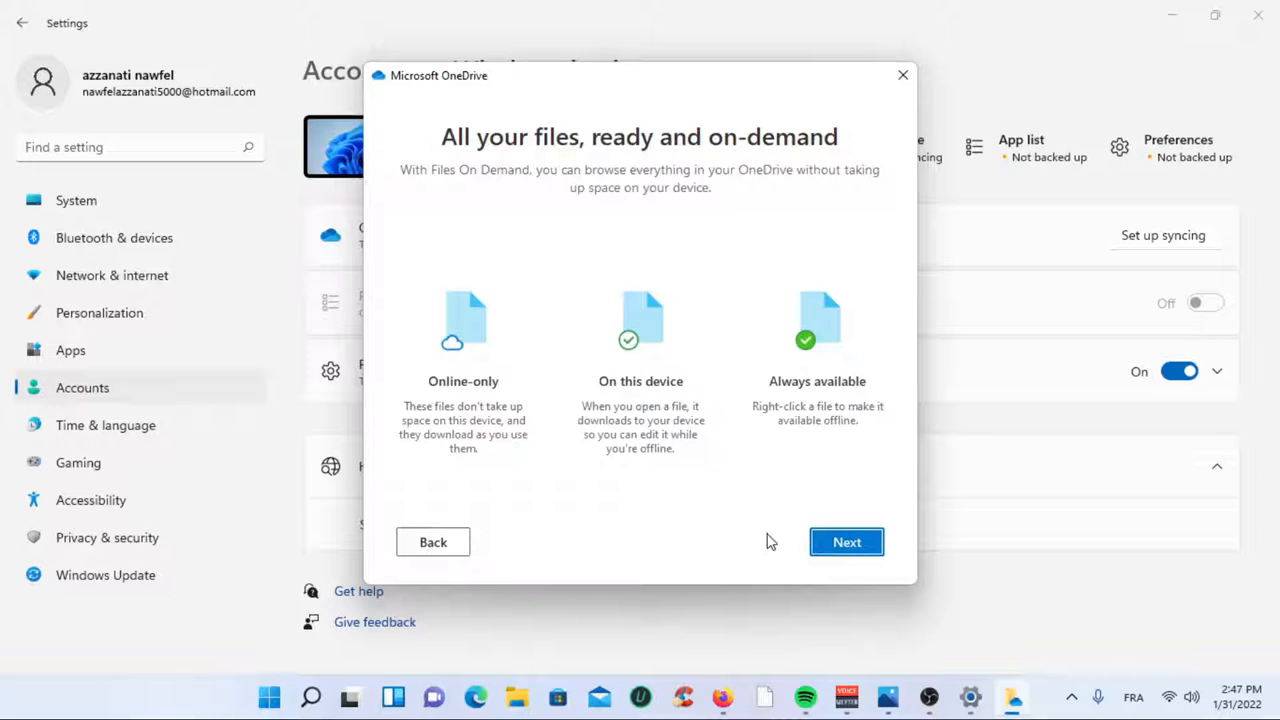
{"action": "left_click", "coordinate": [846, 541]}
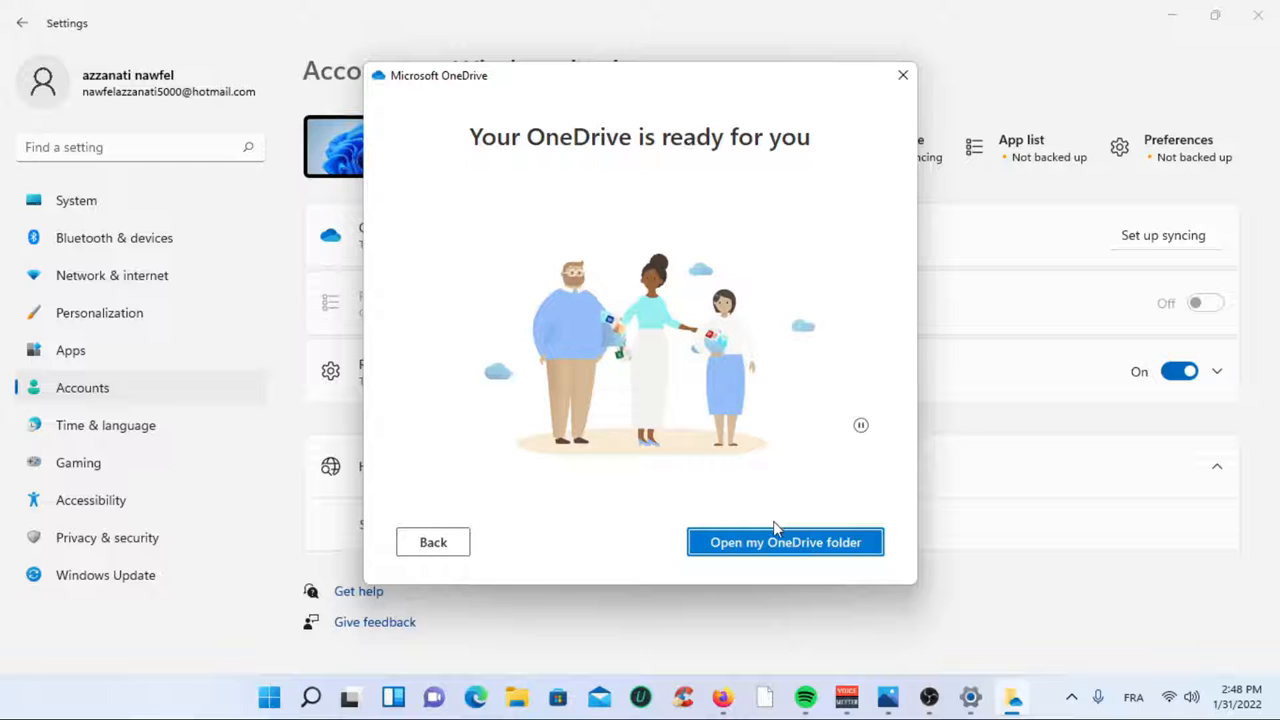
{"action": "left_click", "coordinate": [784, 542]}
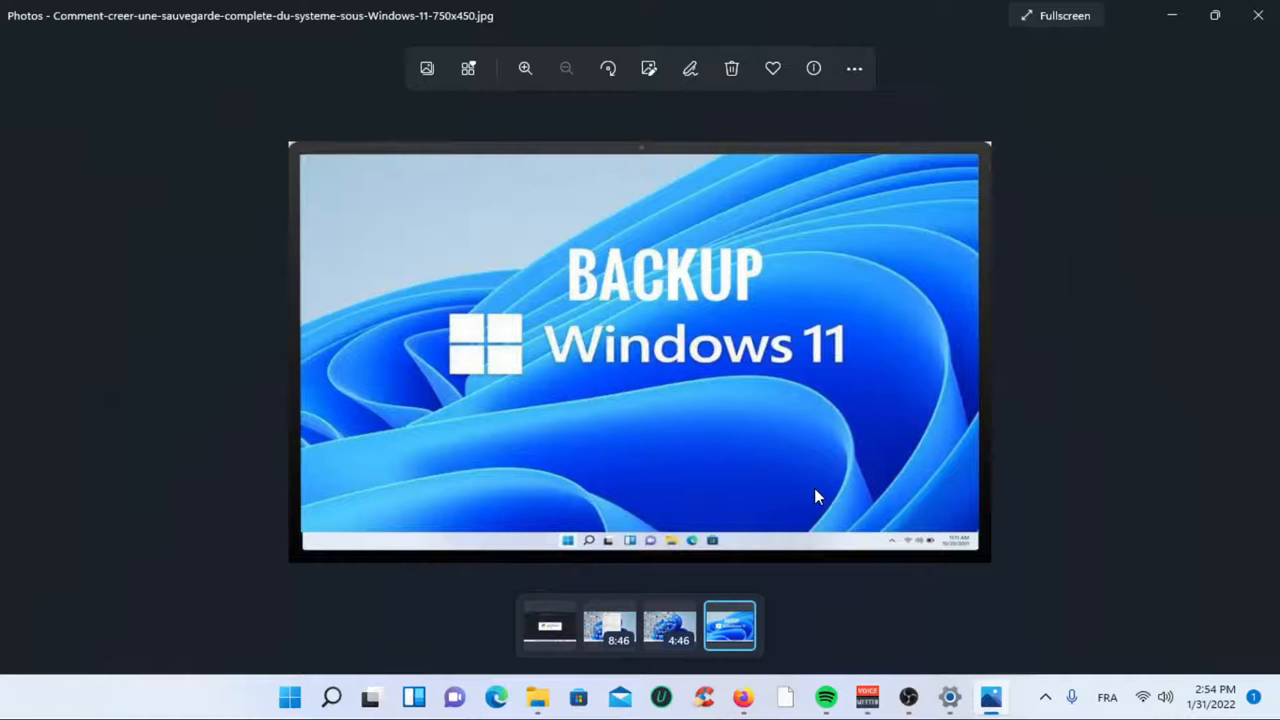
{"action": "mouse_move", "coordinate": [823, 518]}
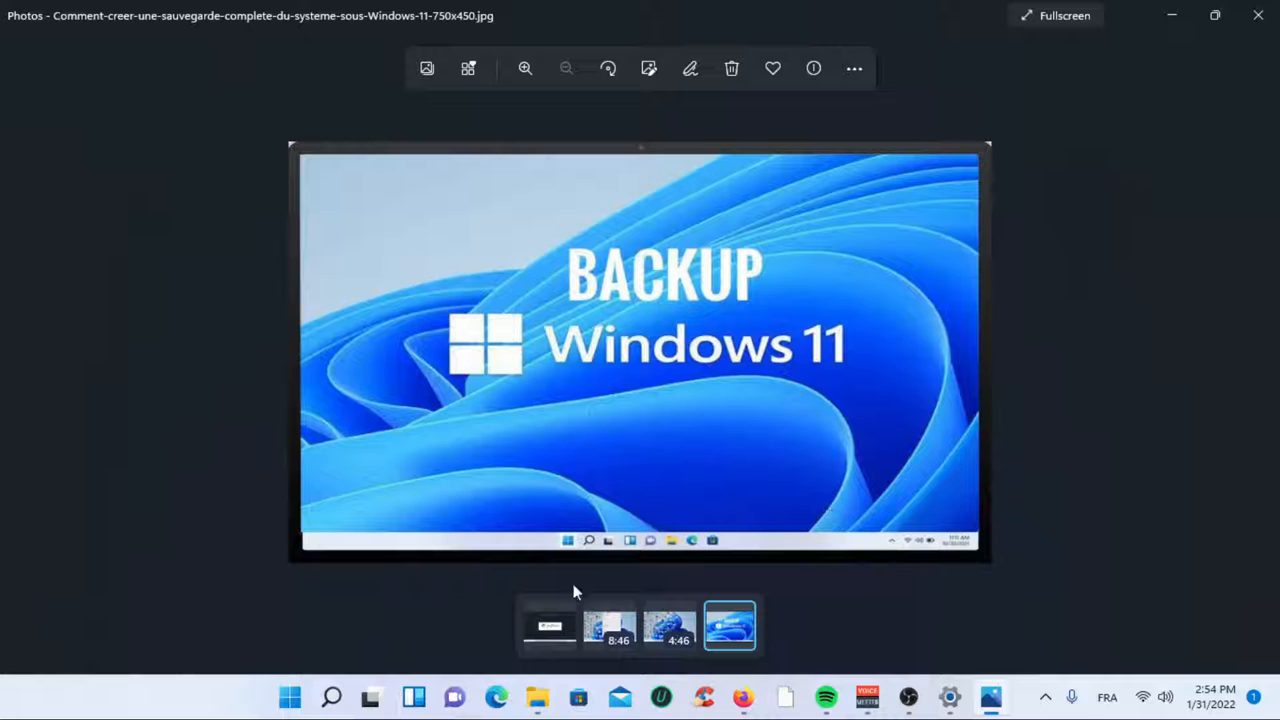
{"action": "left_click", "coordinate": [290, 697]}
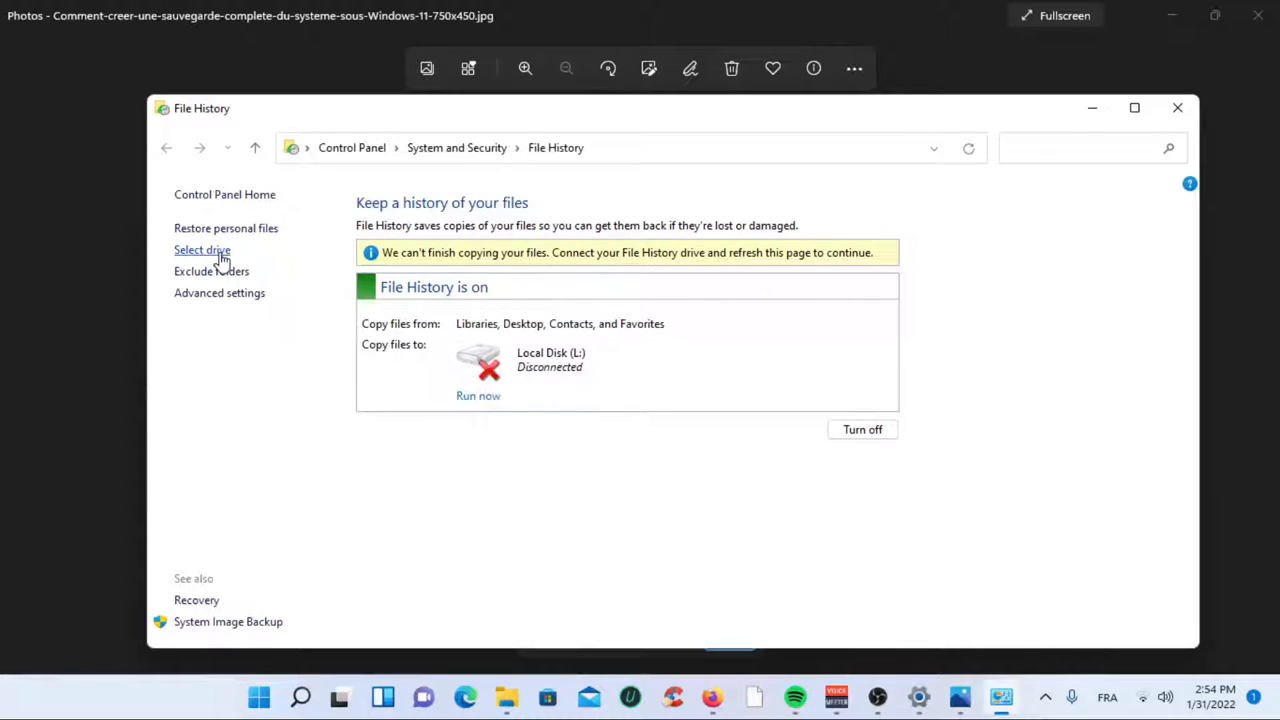
Select windows 11 (F:) as the File History drive without moving previously copied files
{"action": "left_click", "coordinate": [202, 250]}
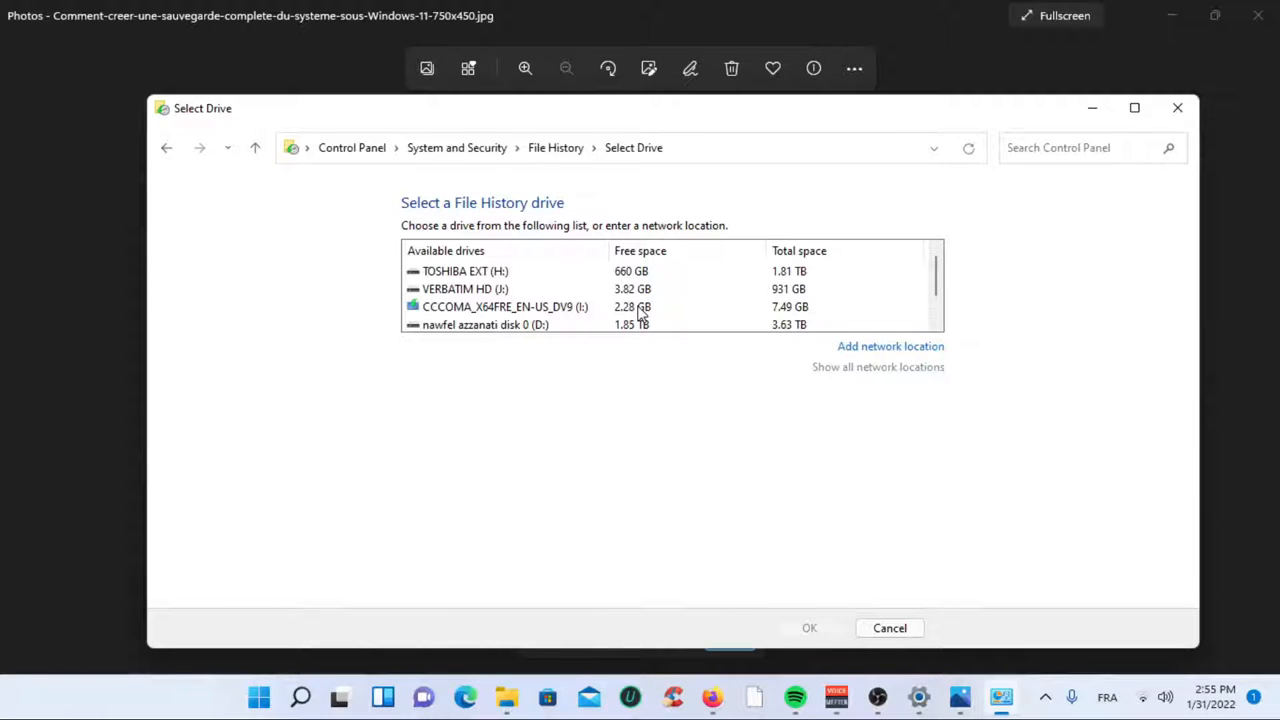
{"action": "mouse_move", "coordinate": [775, 330]}
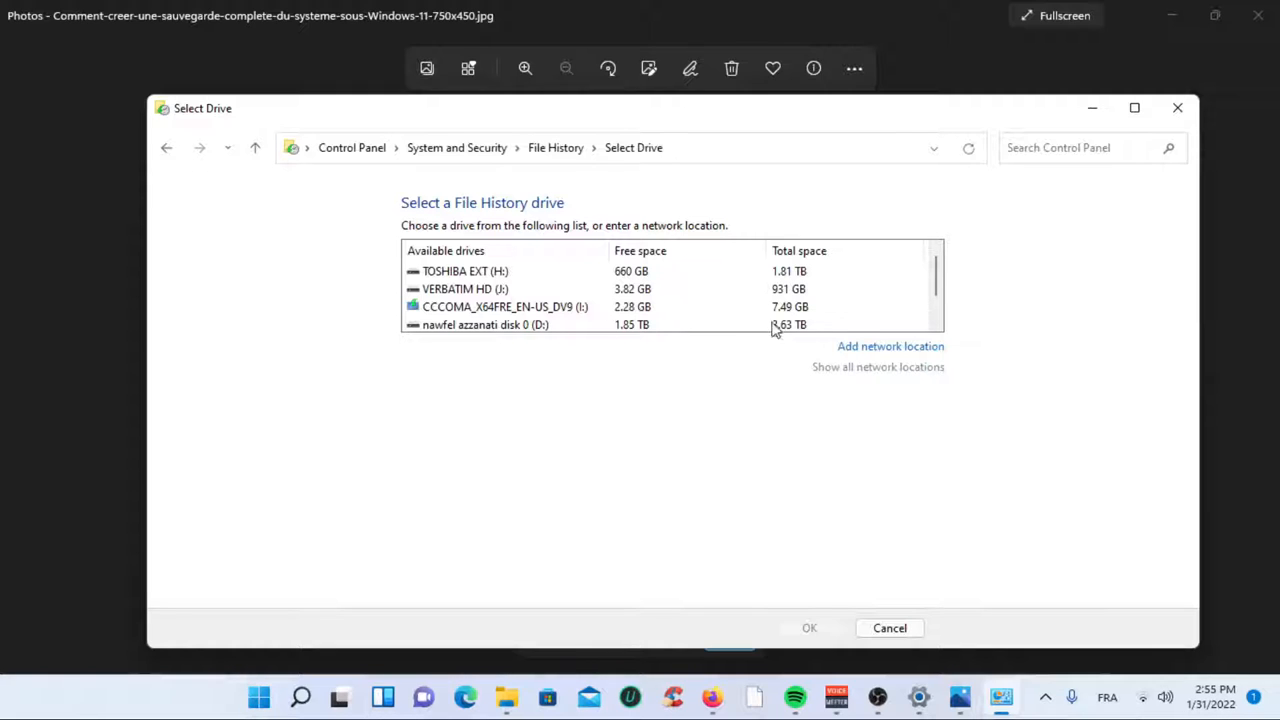
{"action": "scroll", "scroll_direction": "down", "scroll_amount": 3}
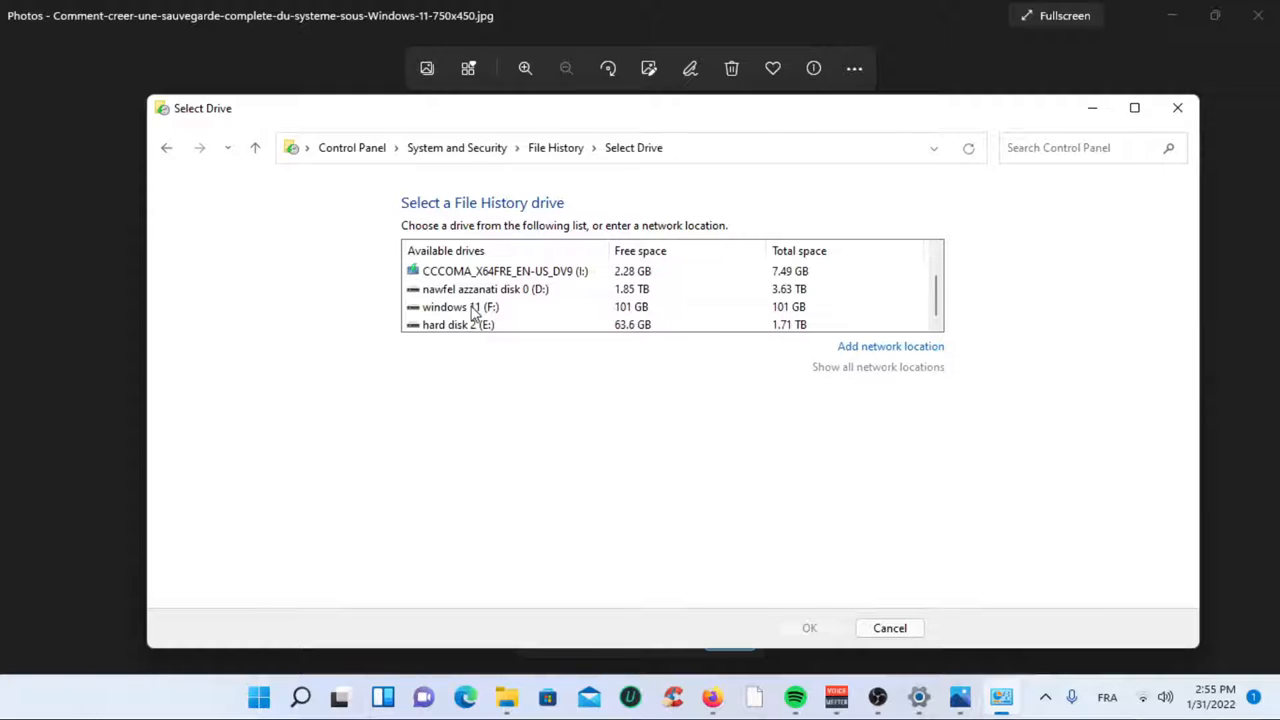
{"action": "left_click", "coordinate": [460, 307]}
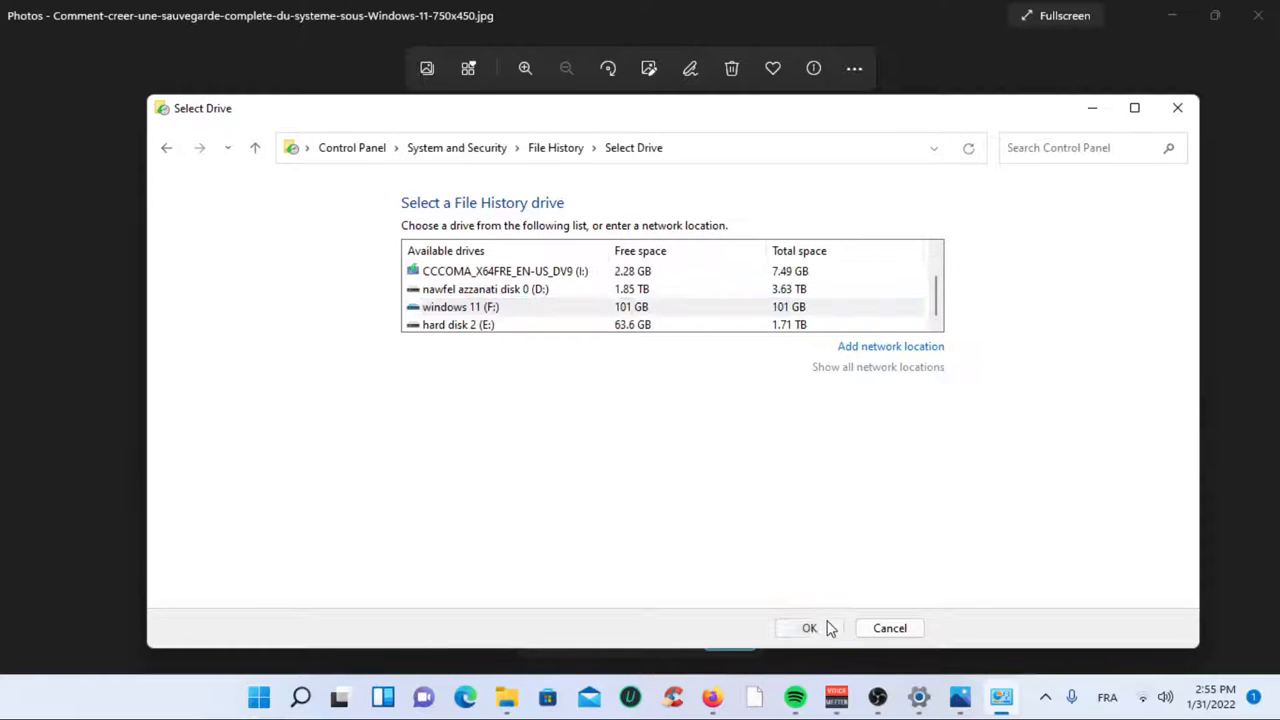
{"action": "left_click", "coordinate": [809, 628]}
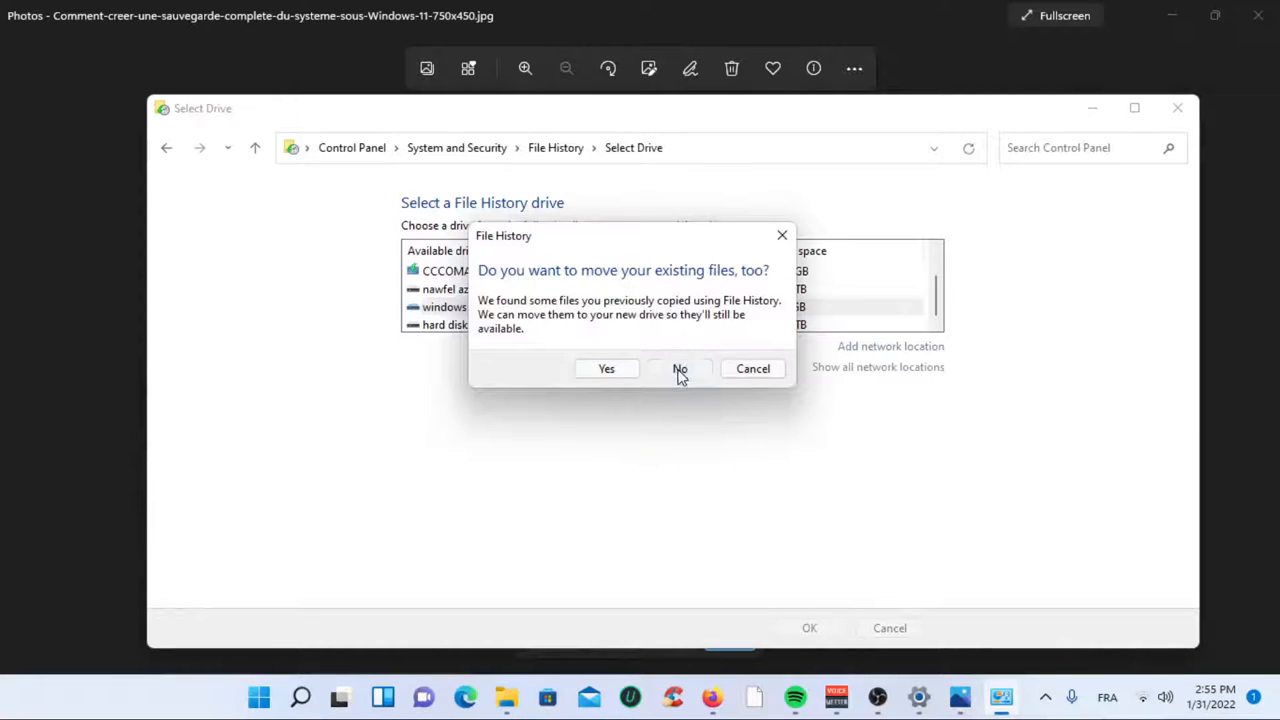
{"action": "left_click", "coordinate": [680, 368]}
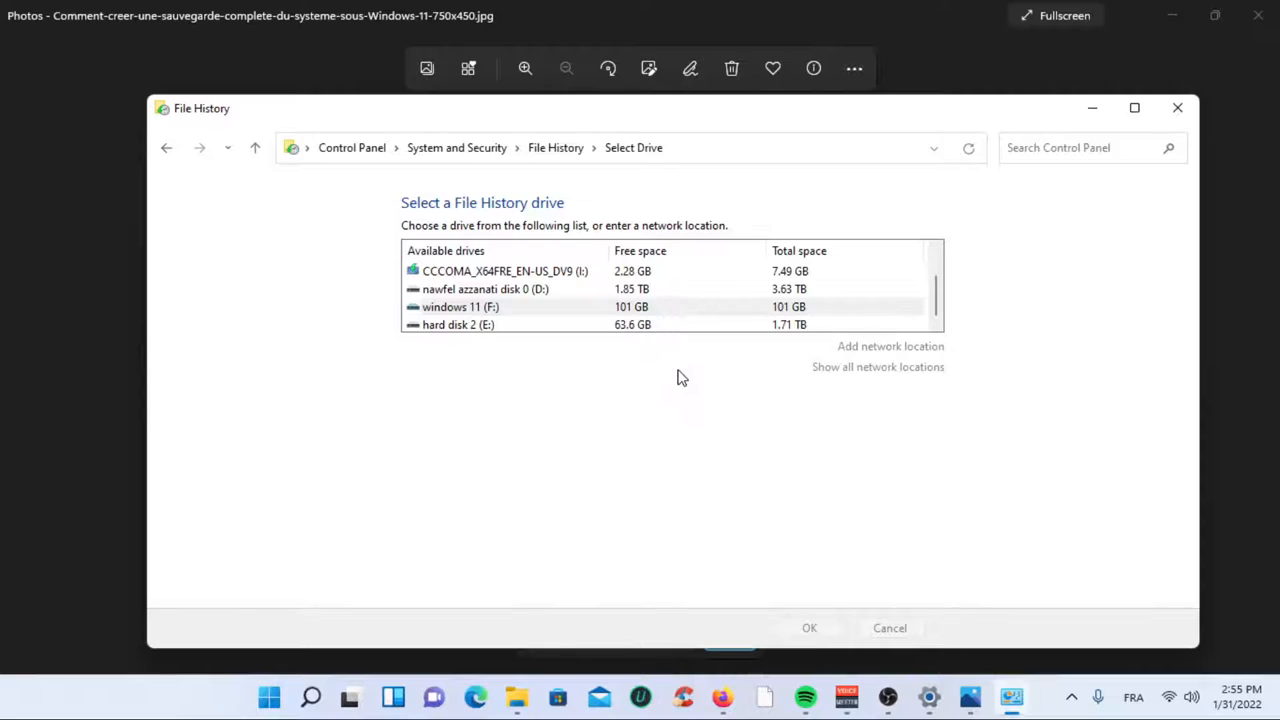
Confirm File History is on with windows 11 (F:) and set the window aside
{"action": "left_click", "coordinate": [809, 628]}
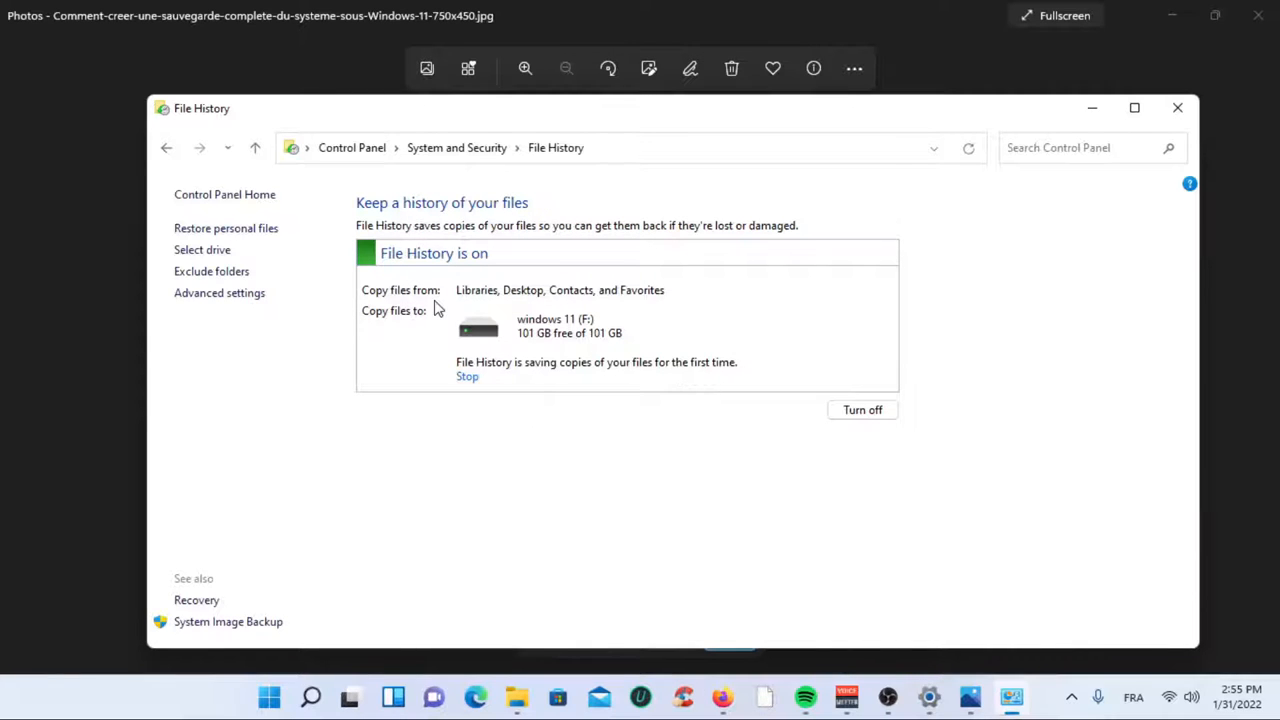
{"action": "mouse_move", "coordinate": [550, 367]}
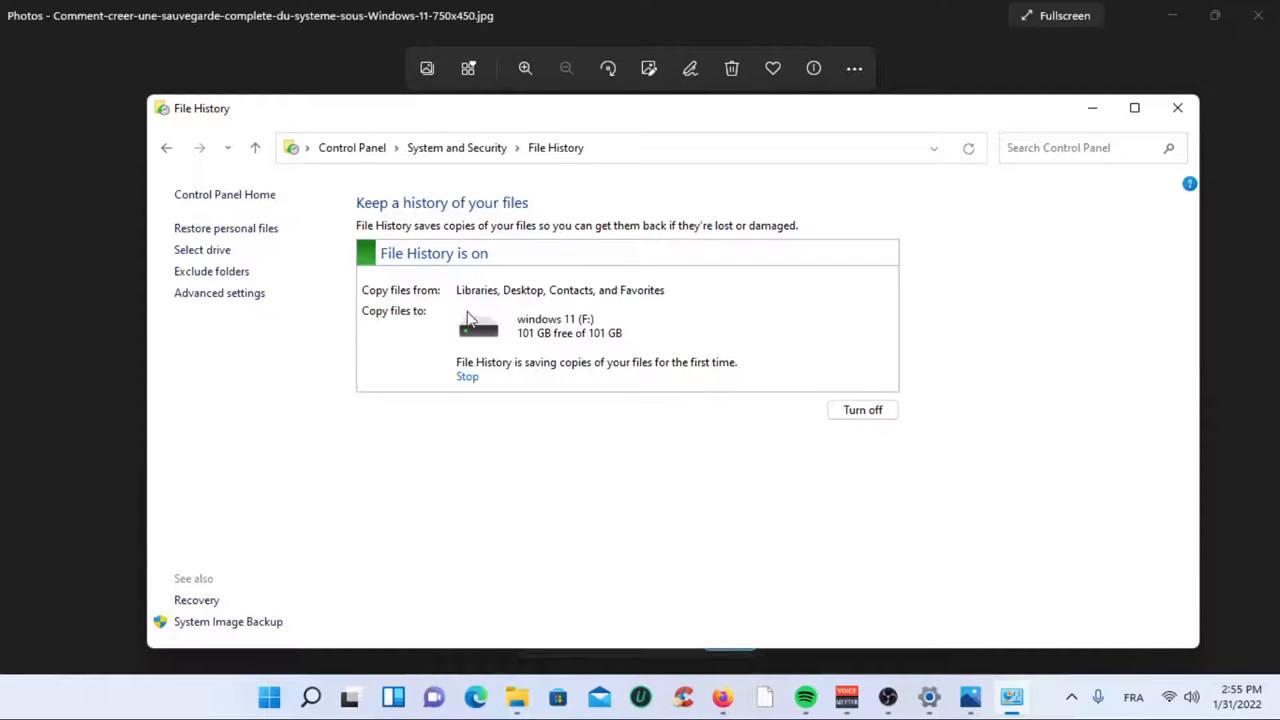
{"action": "mouse_move", "coordinate": [528, 435]}
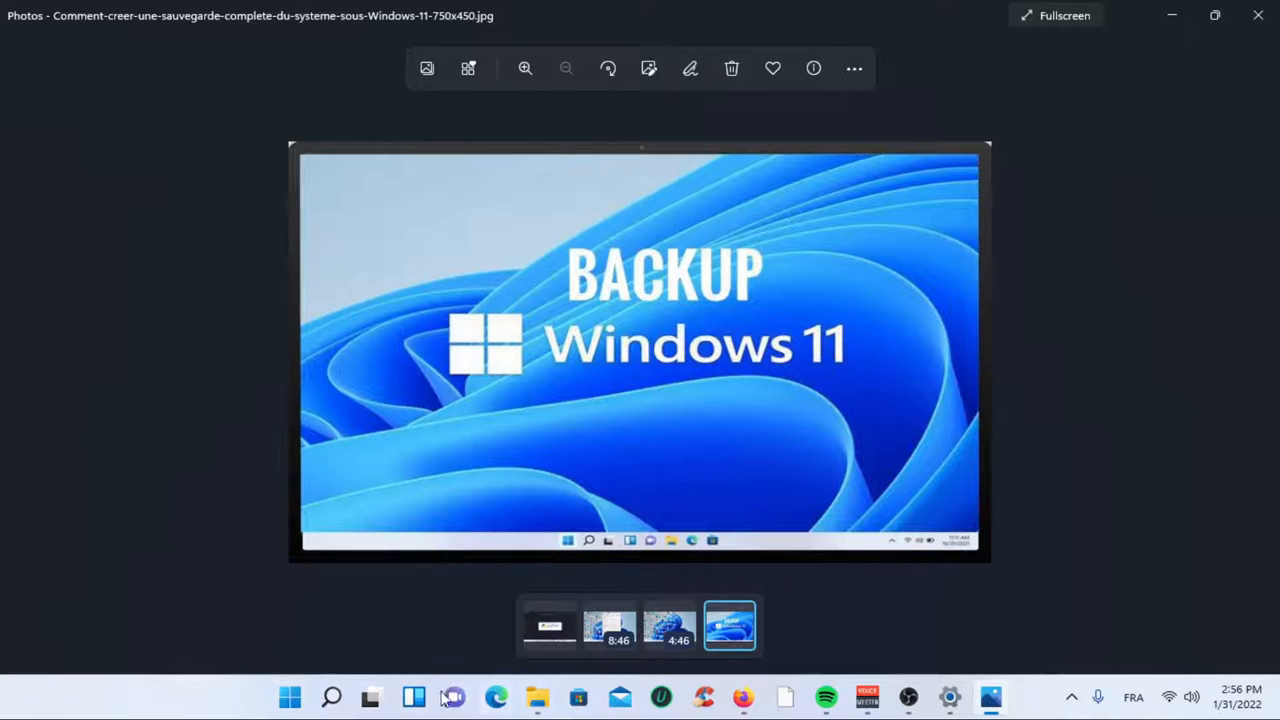
Search the taskbar for Control Panel and open it
{"action": "left_click", "coordinate": [289, 697]}
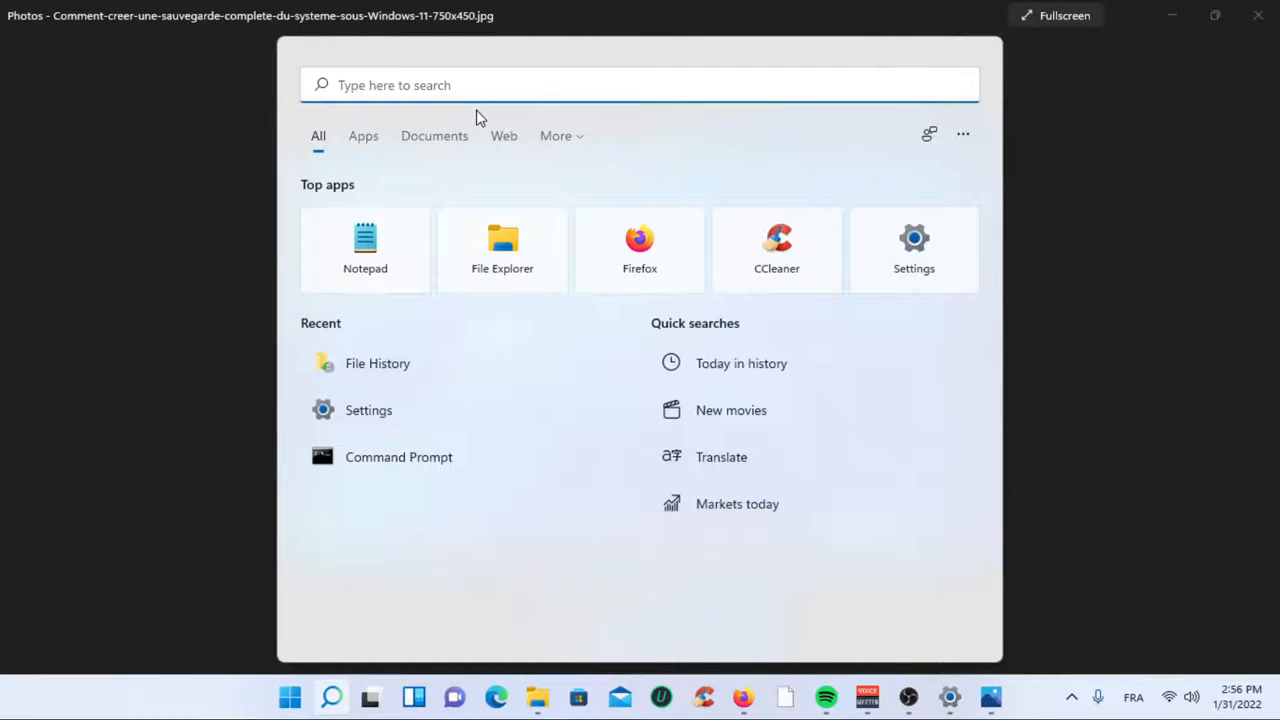
{"action": "left_click", "coordinate": [640, 85]}
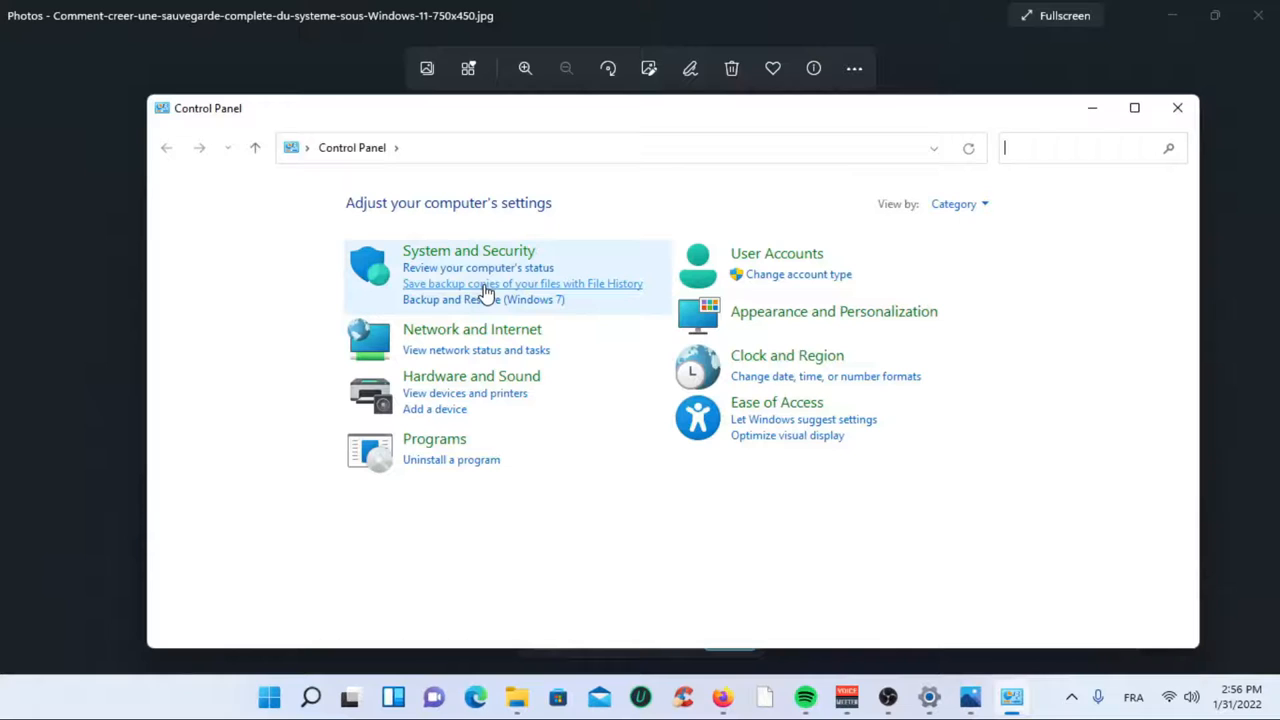
{"action": "mouse_move", "coordinate": [488, 328]}
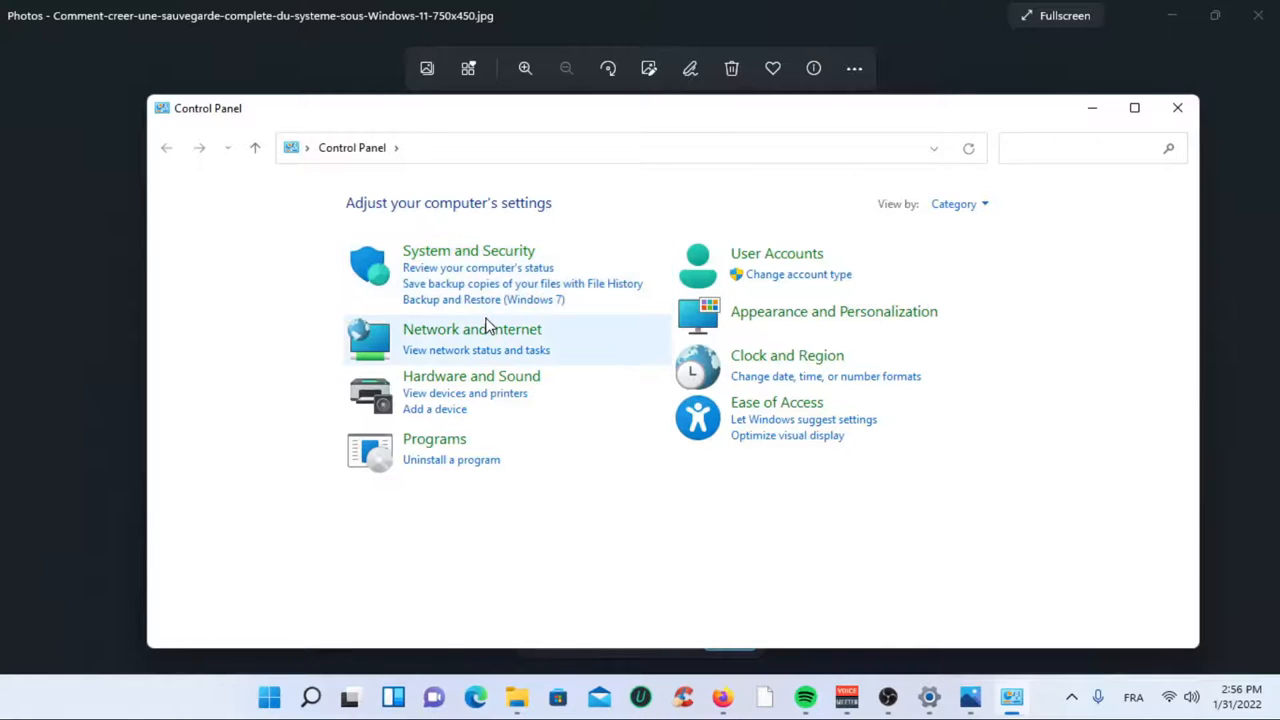
{"action": "mouse_move", "coordinate": [474, 300]}
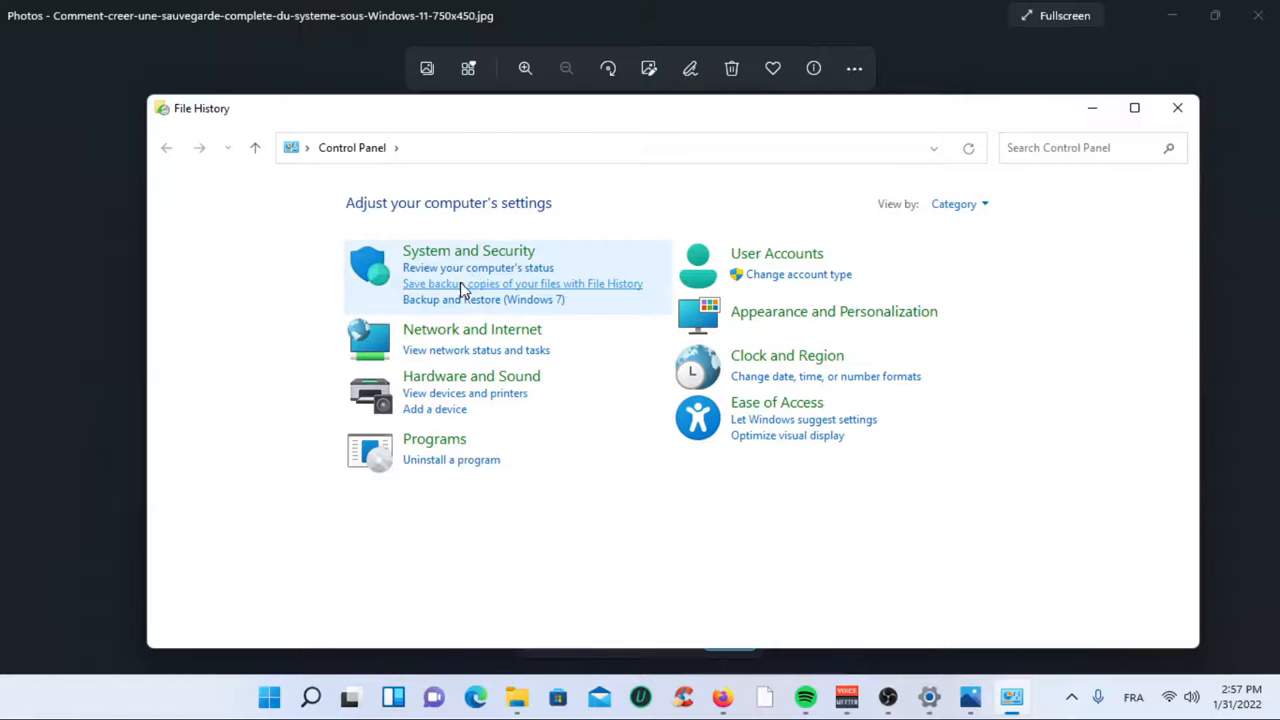
Open 'Save backup copies of your files with File History' under System and Security
{"action": "left_click", "coordinate": [522, 283]}
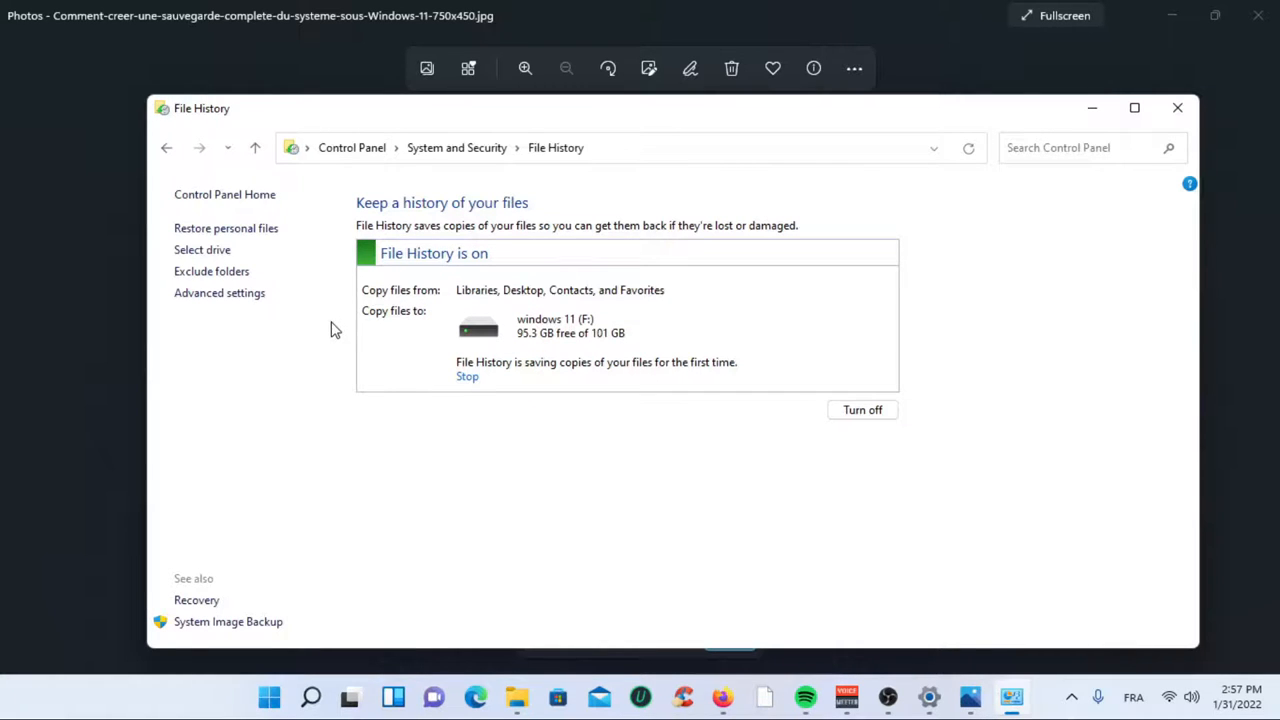
{"action": "mouse_move", "coordinate": [332, 335]}
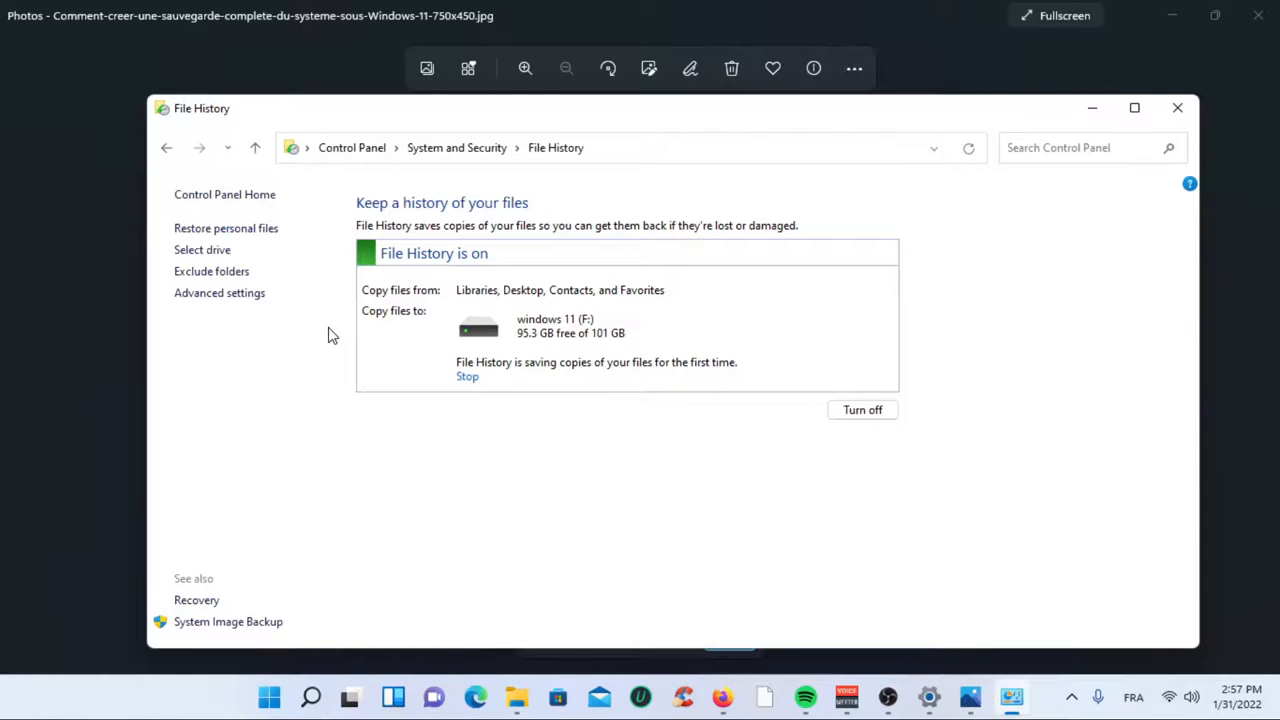
{"action": "mouse_move", "coordinate": [228, 621]}
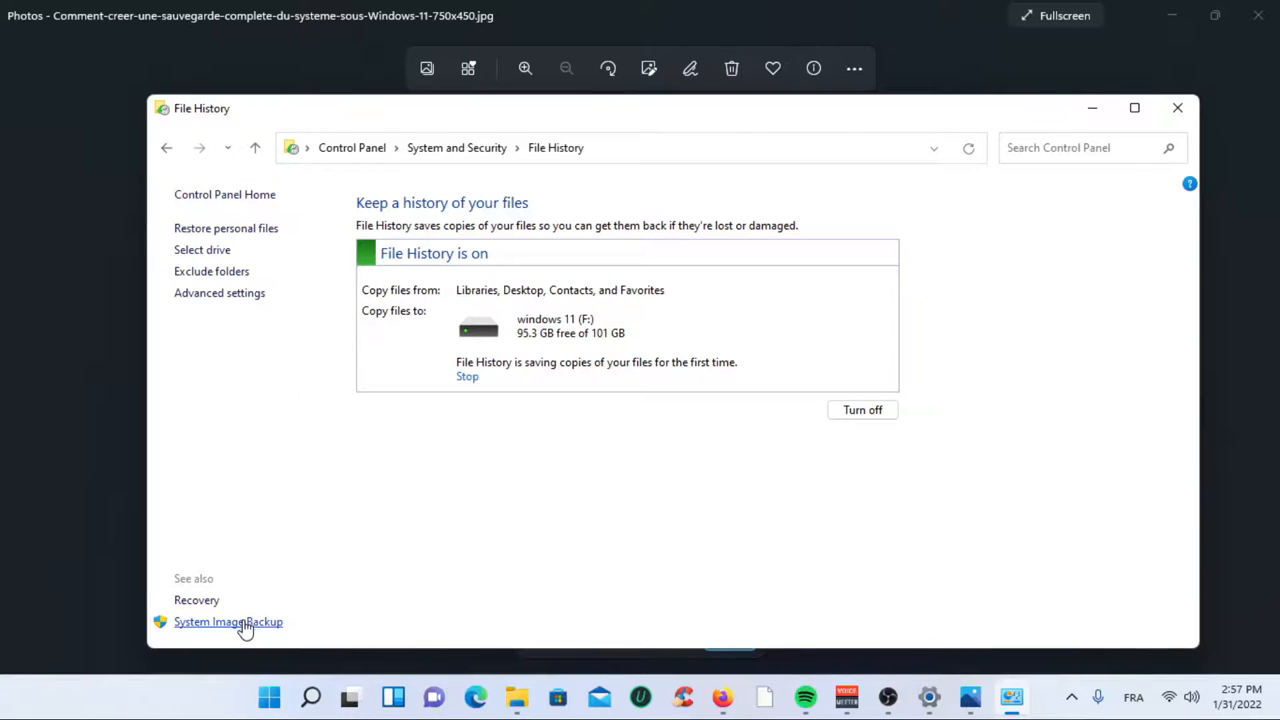
Go to Backup and Restore (Windows 7) and start Create a system image
{"action": "left_click", "coordinate": [228, 621]}
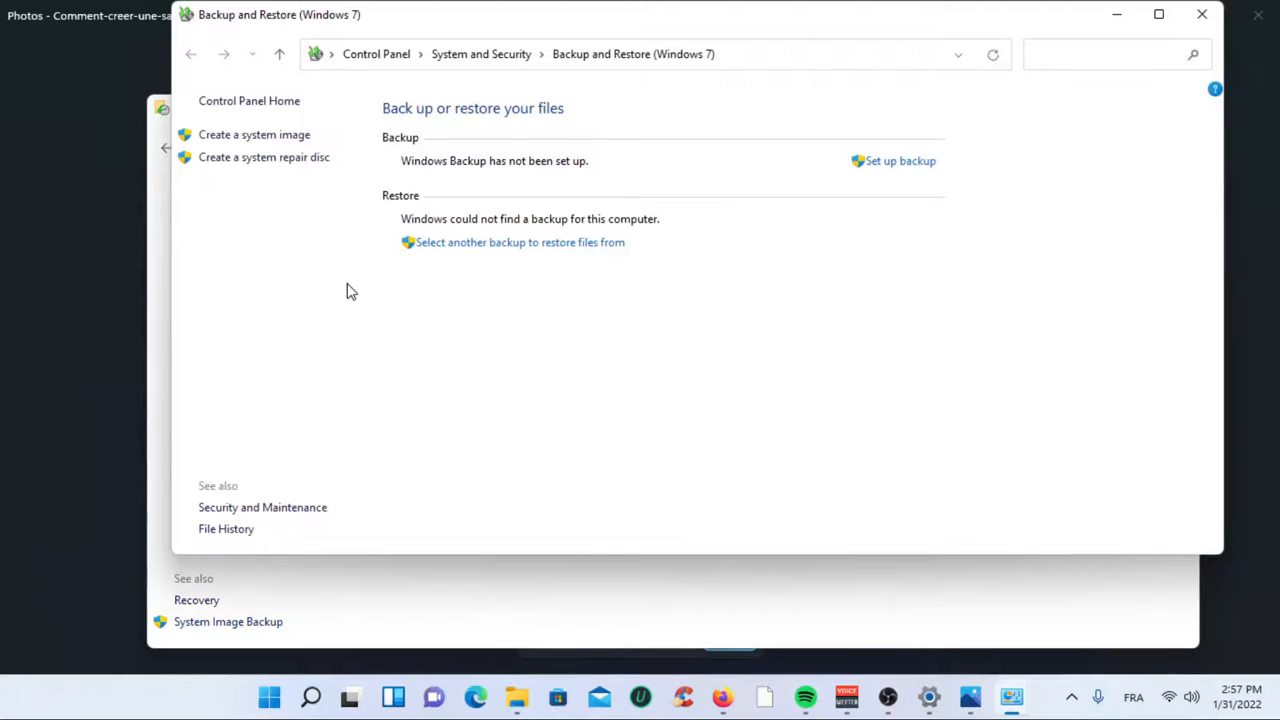
{"action": "mouse_move", "coordinate": [351, 291]}
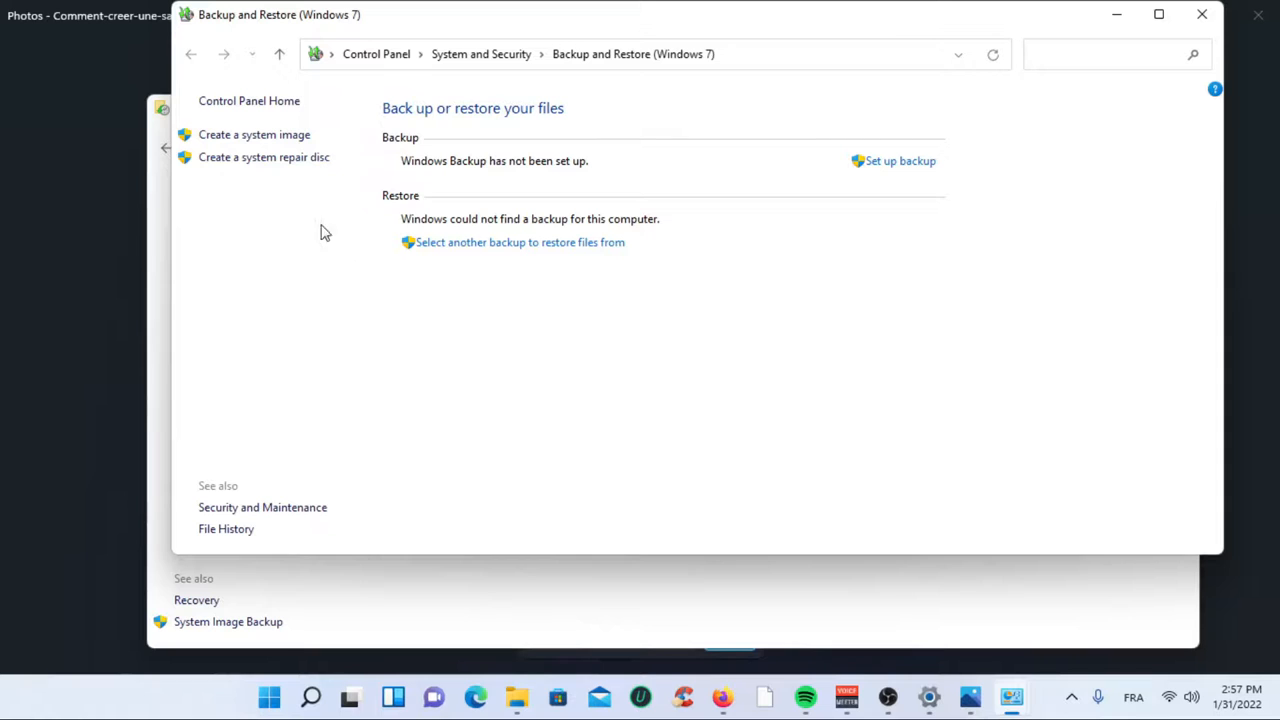
{"action": "mouse_move", "coordinate": [254, 134]}
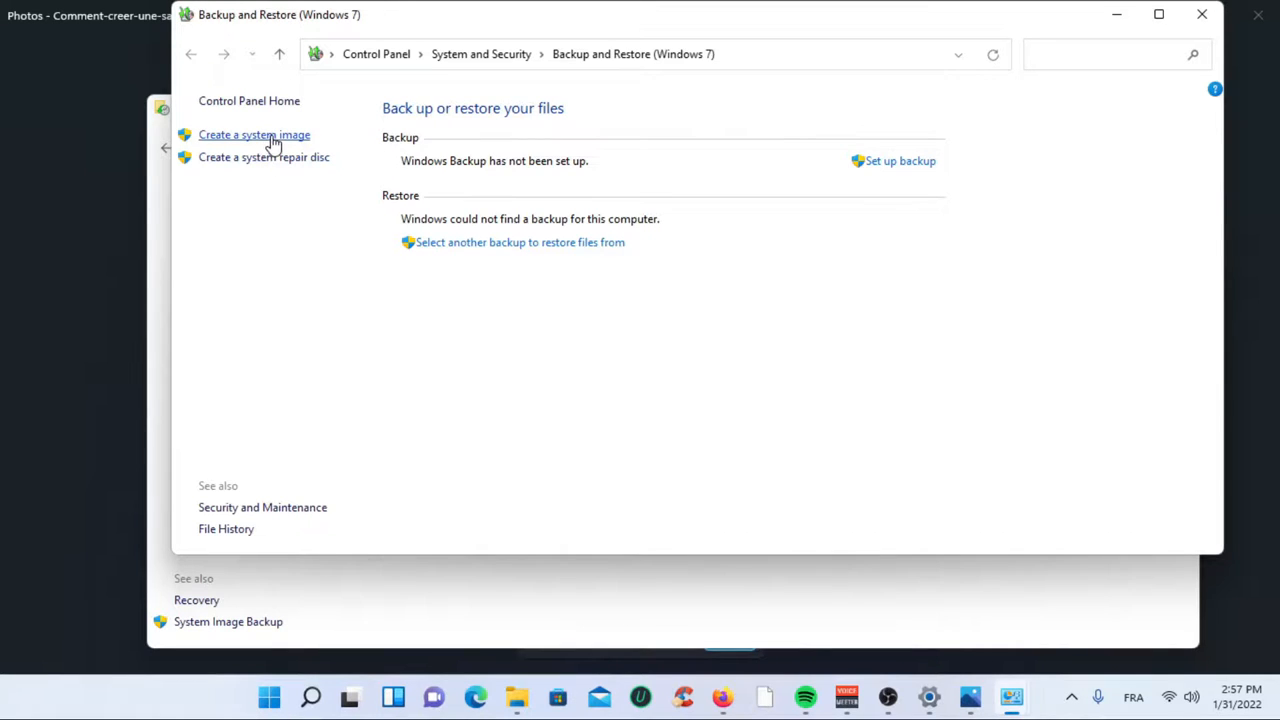
{"action": "left_click", "coordinate": [254, 134]}
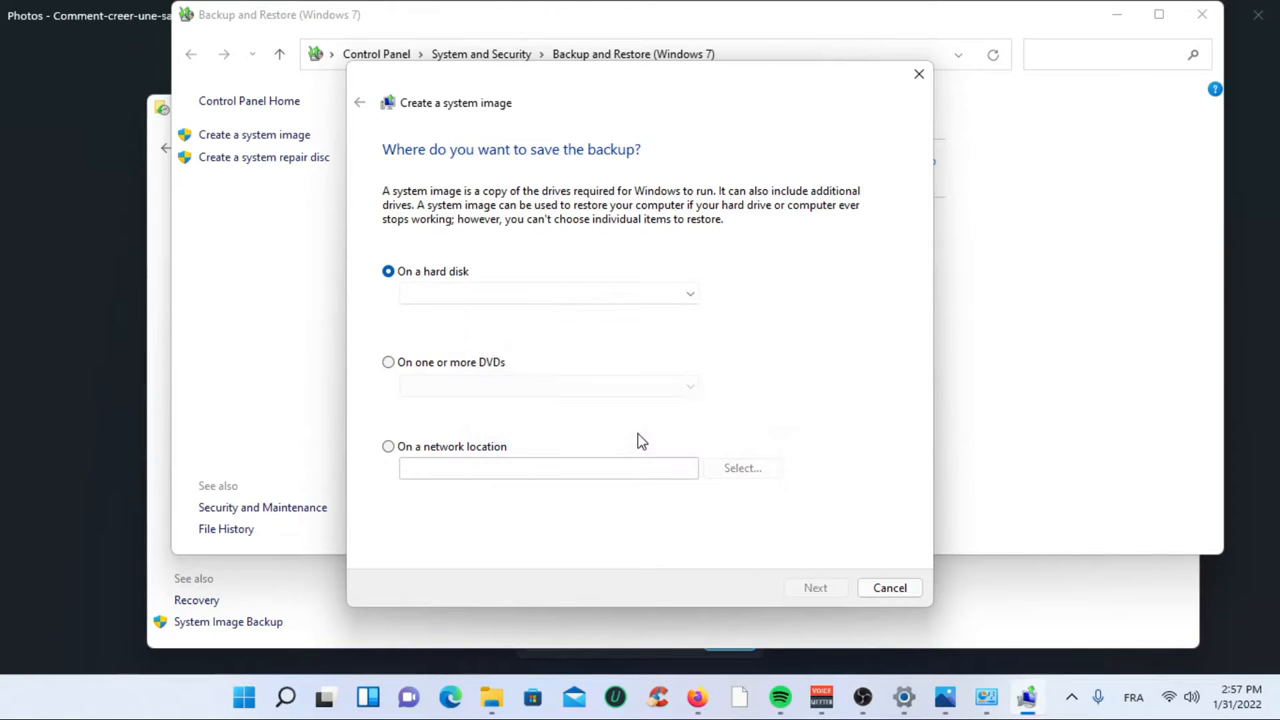
Choose windows 11 (F:) as the hard-disk destination and proceed to drive selection
{"action": "left_click", "coordinate": [547, 293]}
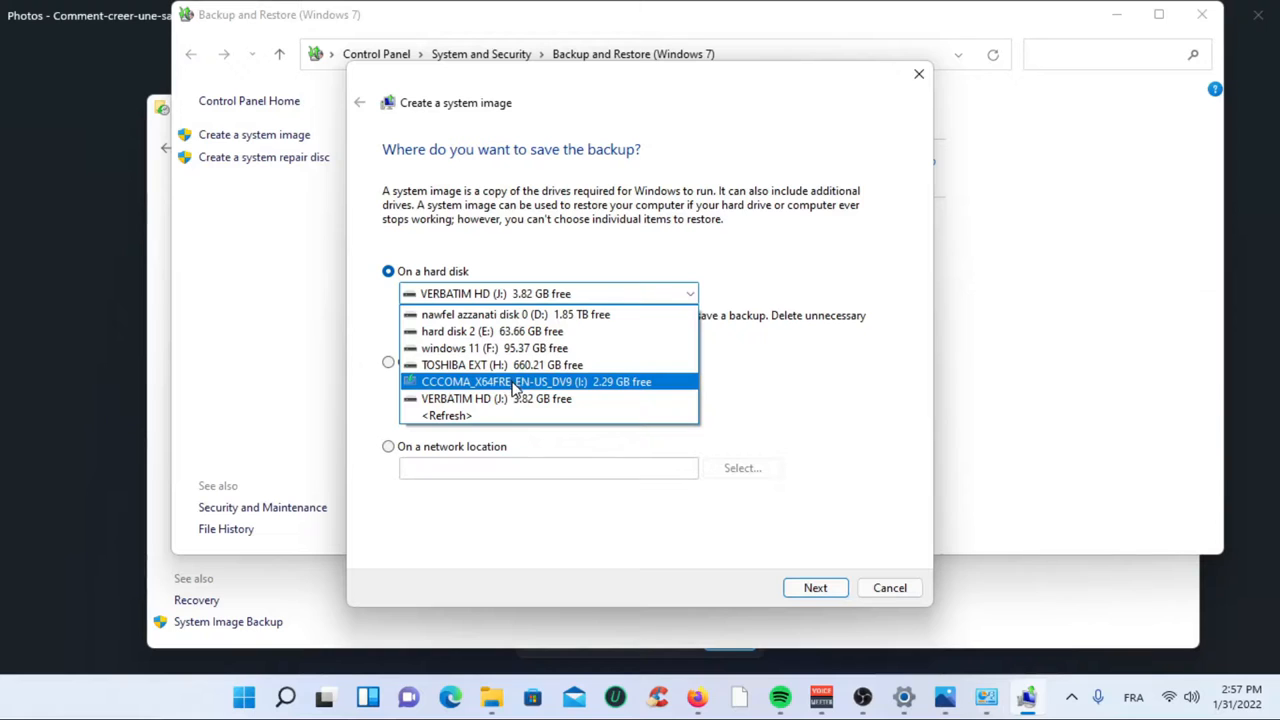
{"action": "mouse_move", "coordinate": [490, 331]}
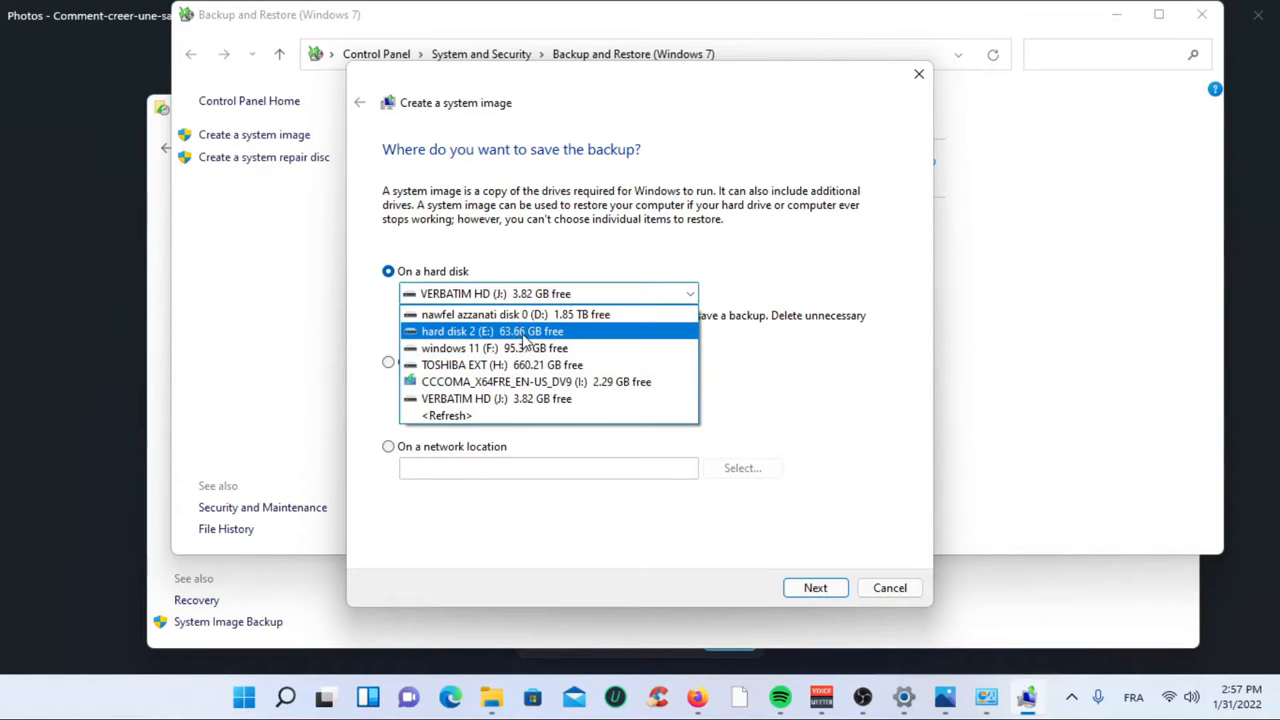
{"action": "left_click", "coordinate": [495, 348]}
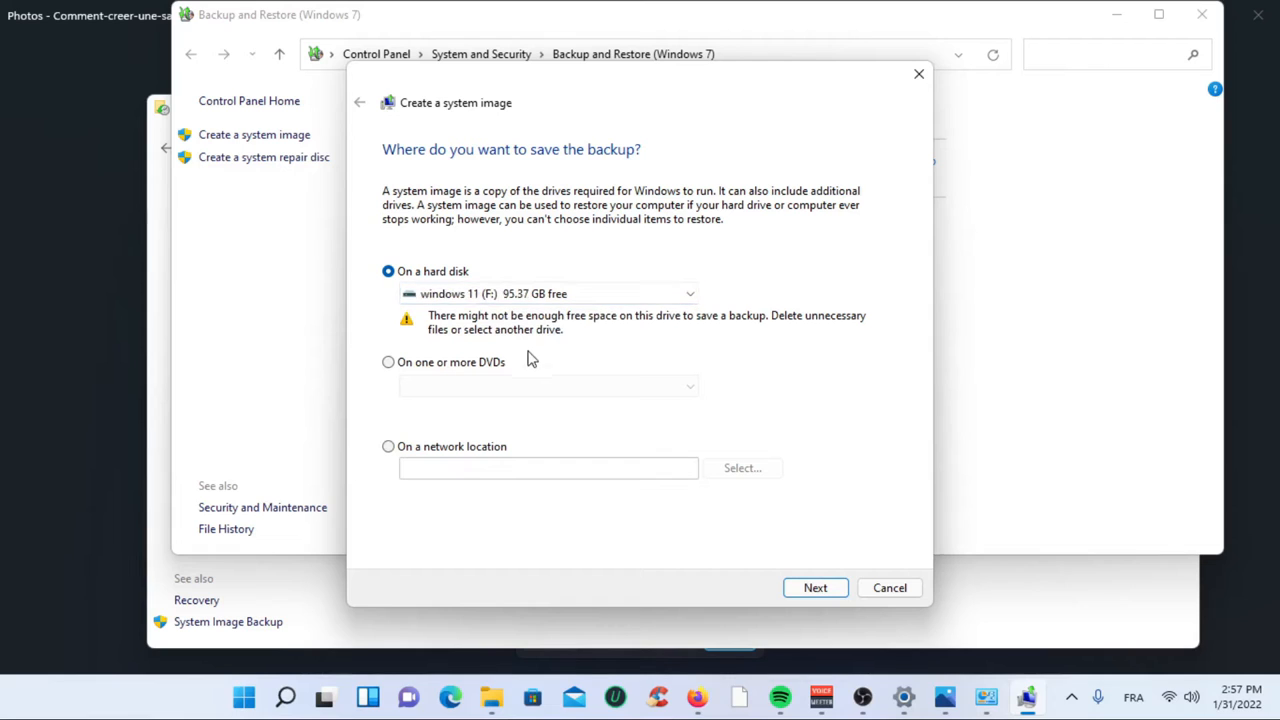
{"action": "left_click", "coordinate": [815, 587]}
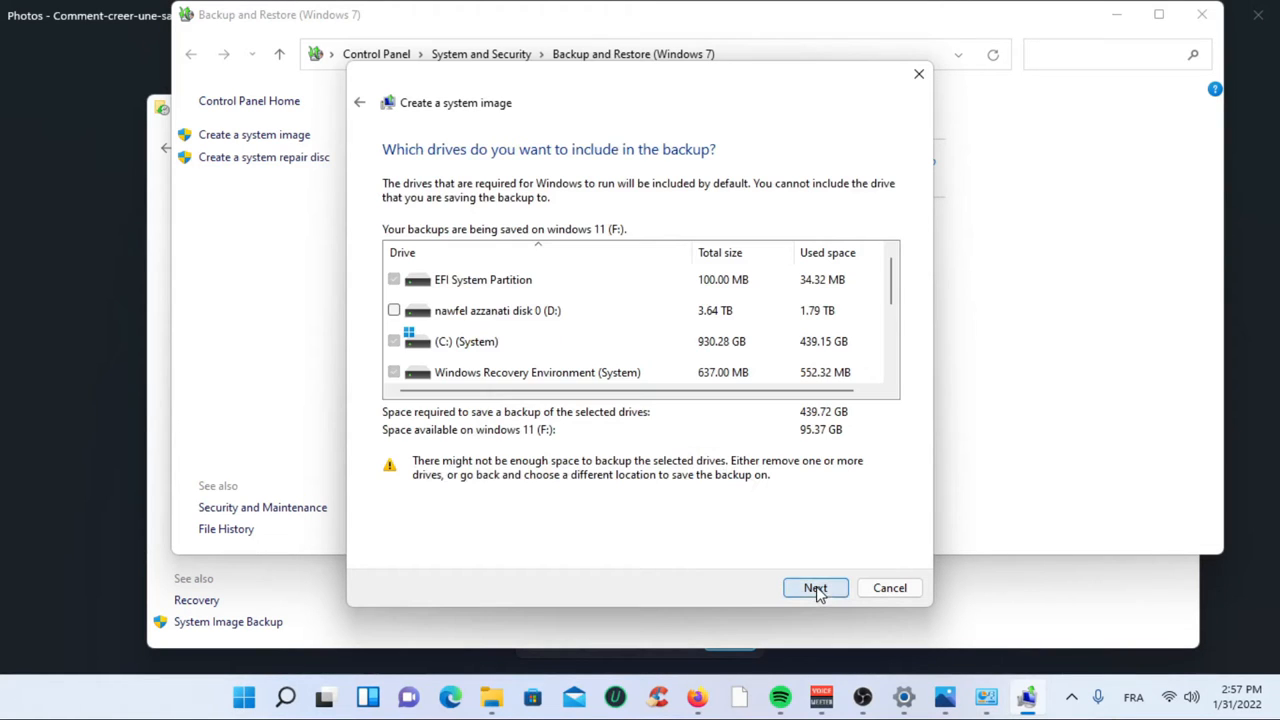
{"action": "mouse_move", "coordinate": [685, 338]}
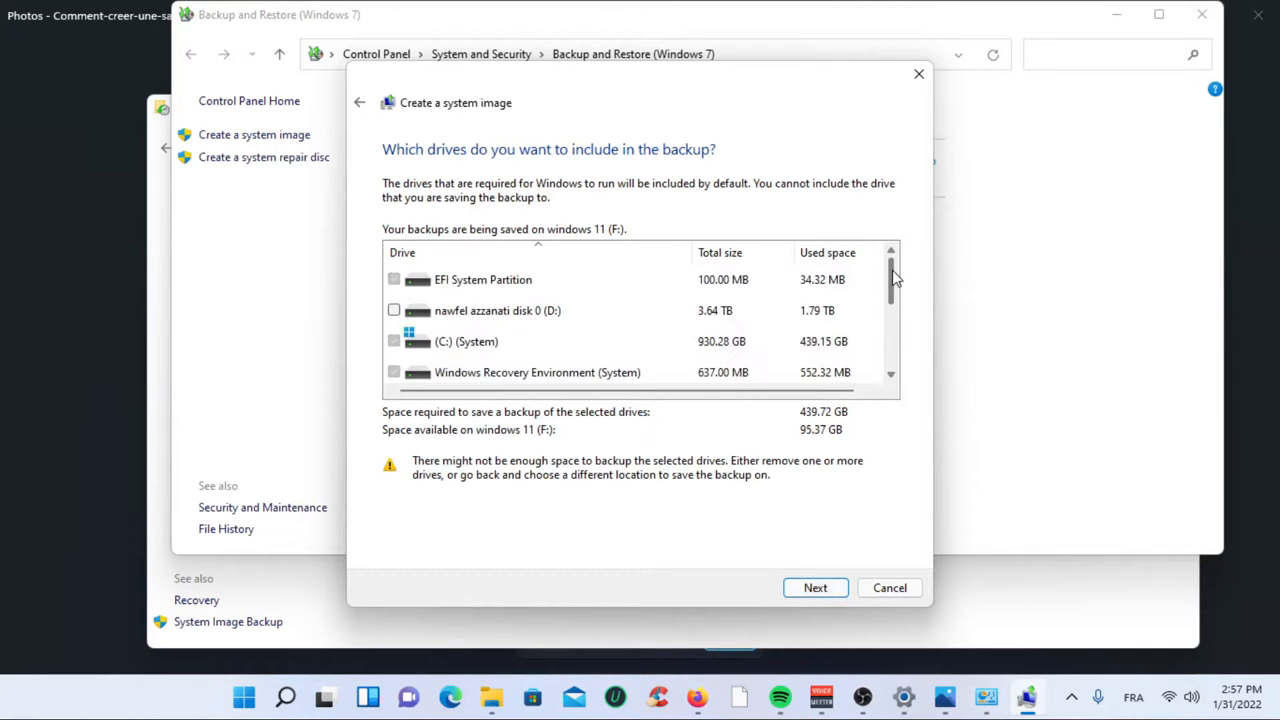
Keep the default drives, confirm the 440 GB summary and start the backup
{"action": "scroll", "scroll_direction": "down", "scroll_amount": 3}
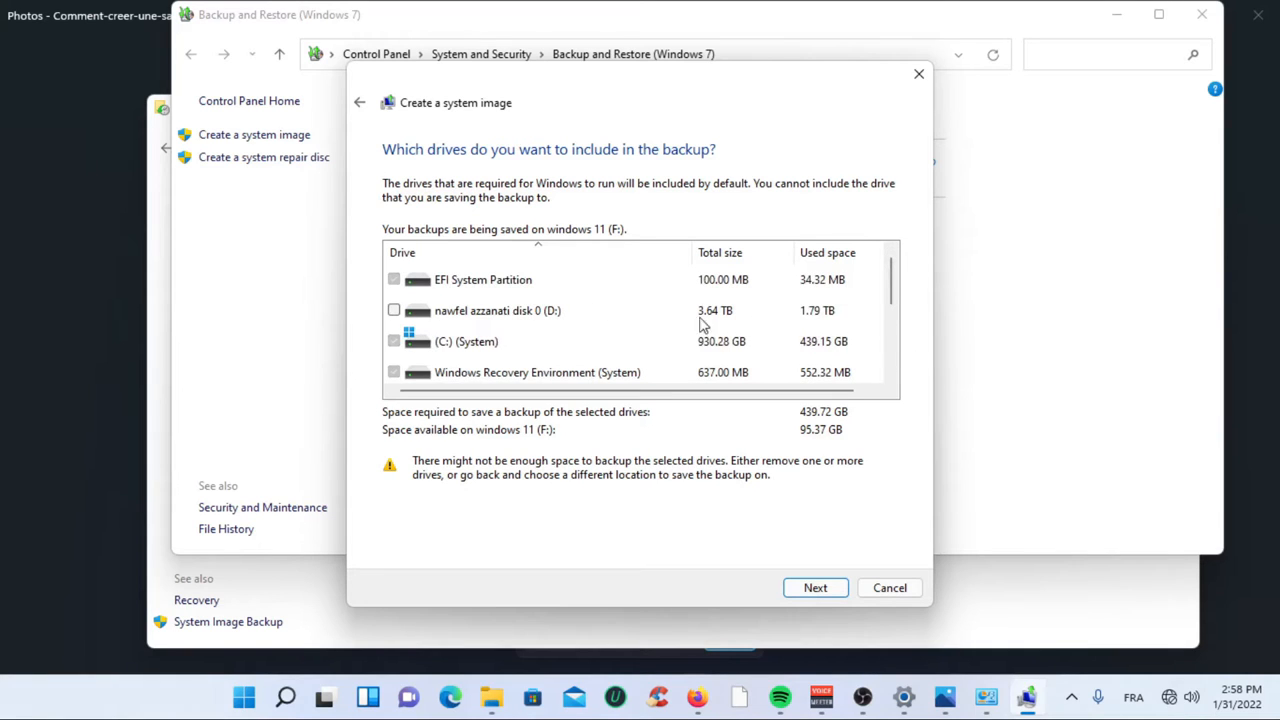
{"action": "mouse_move", "coordinate": [485, 340]}
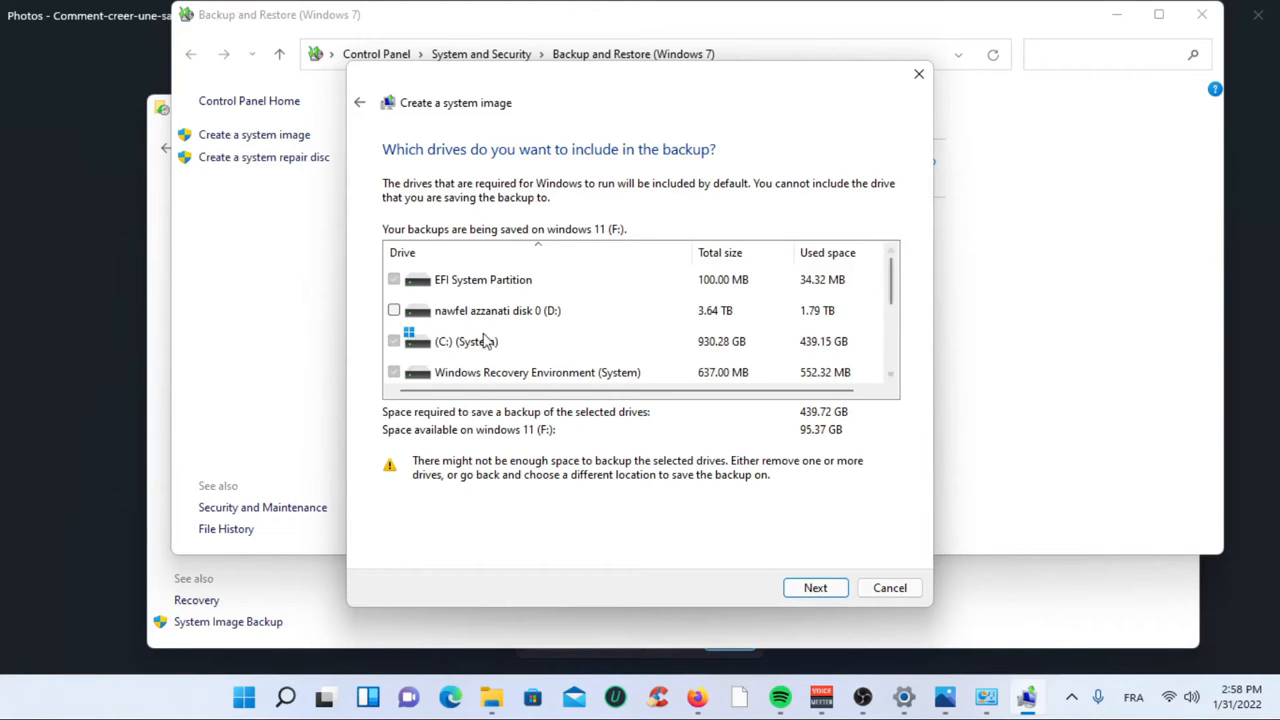
{"action": "left_click", "coordinate": [815, 587]}
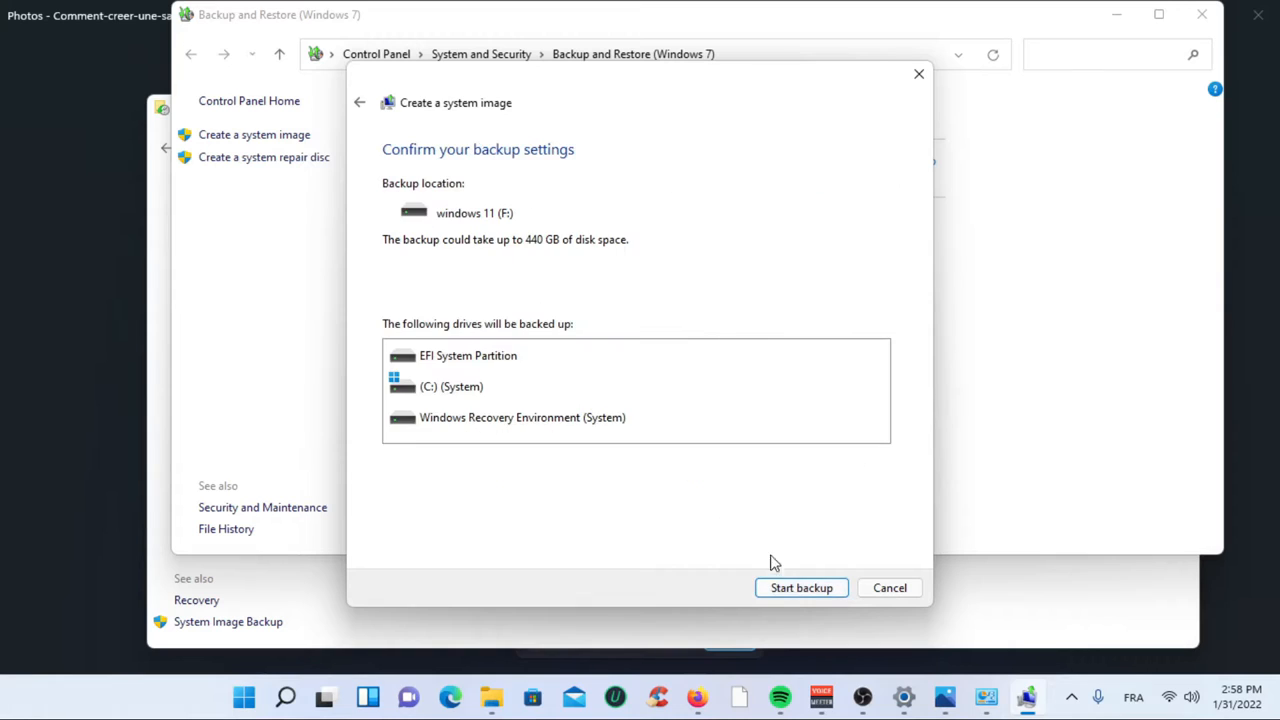
{"action": "left_click", "coordinate": [888, 587]}
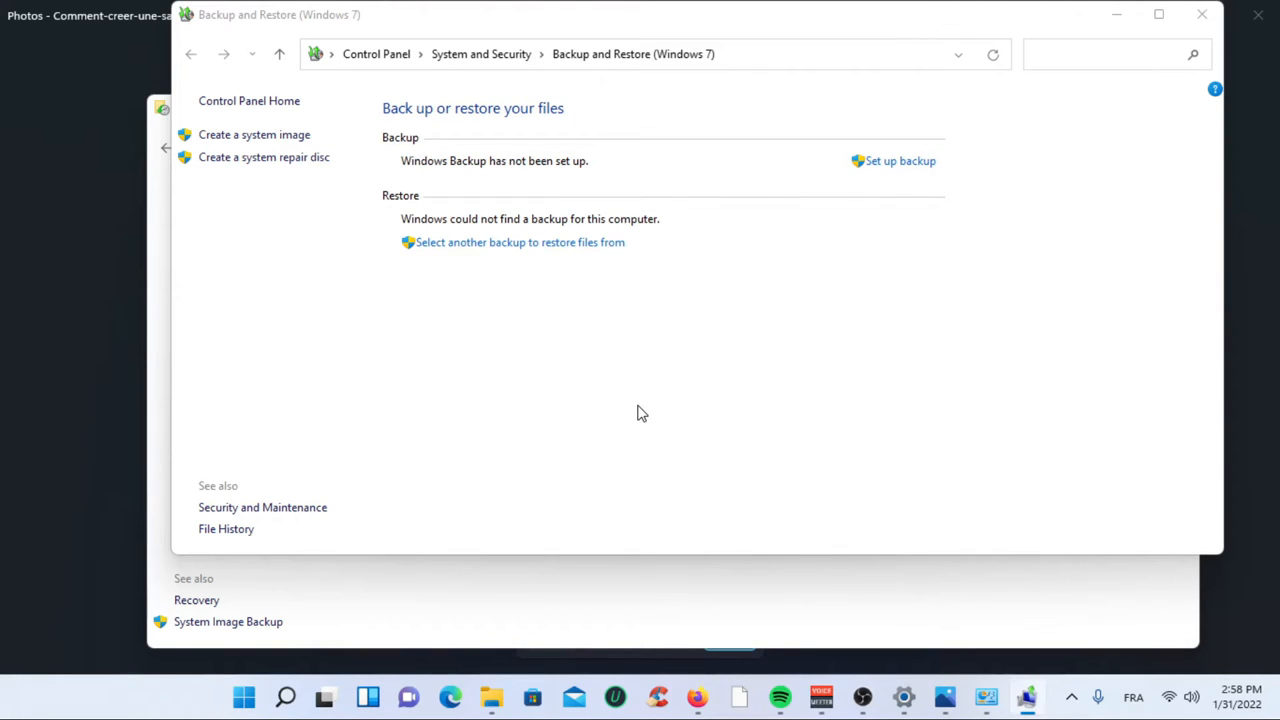
{"action": "mouse_move", "coordinate": [658, 424]}
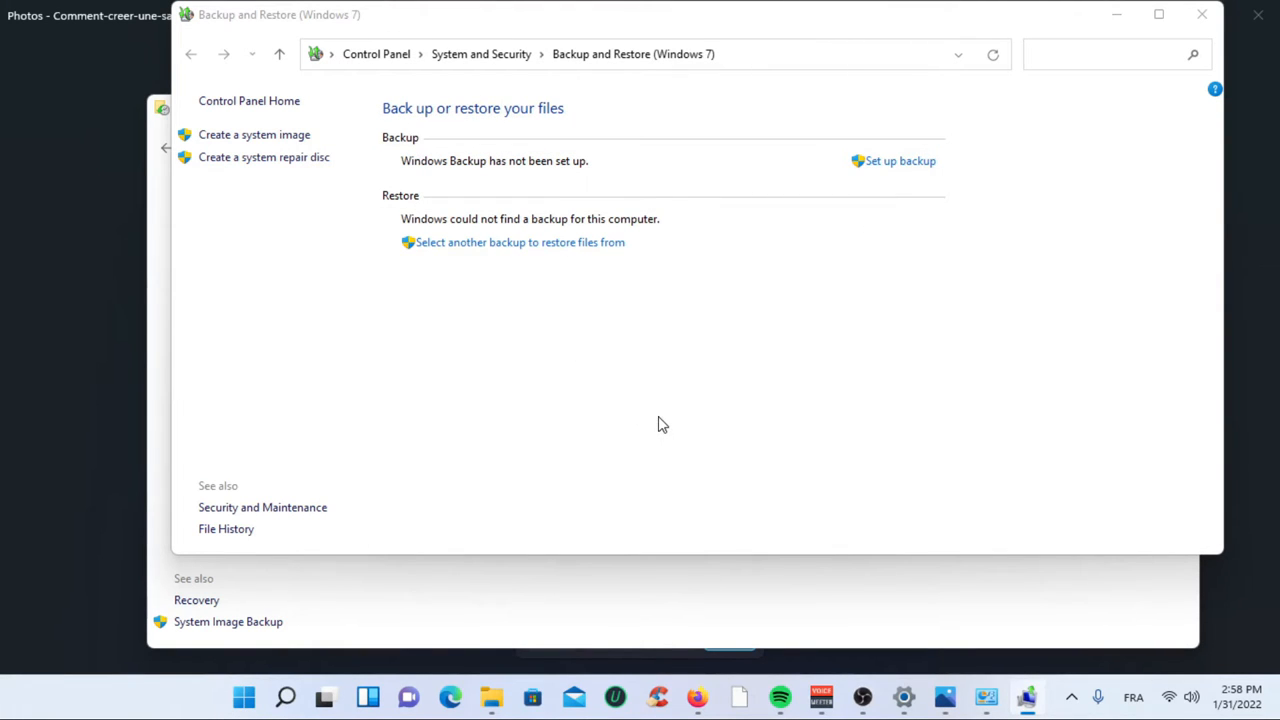
{"action": "mouse_move", "coordinate": [720, 486]}
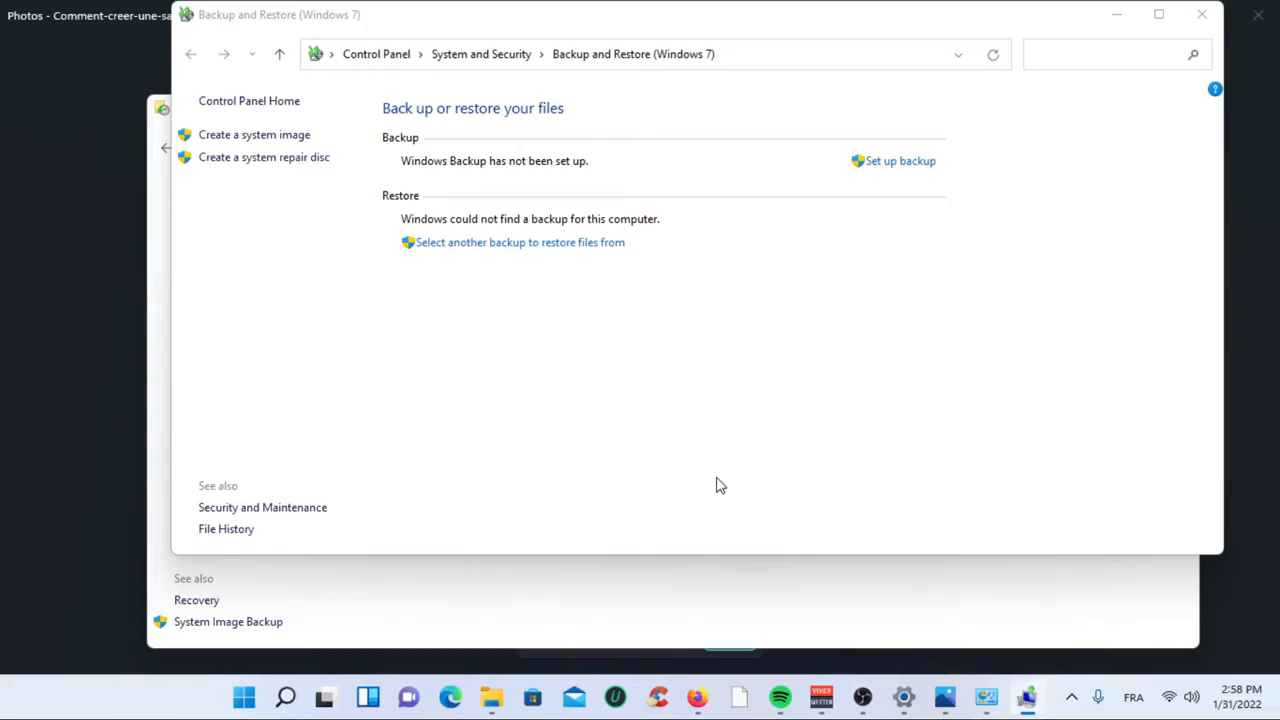